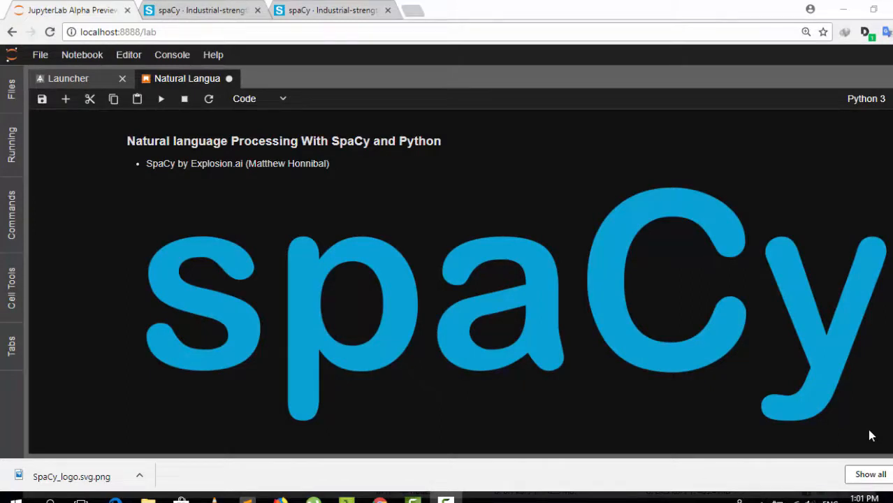
mouse_move(435, 292)
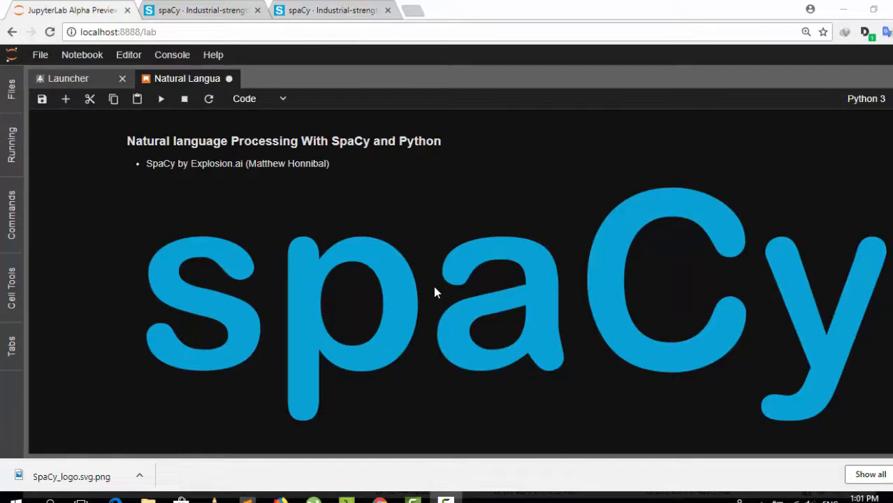
Step: Switch to the spacy.io browser tab showing the spaCy homepage
left_click(203, 9)
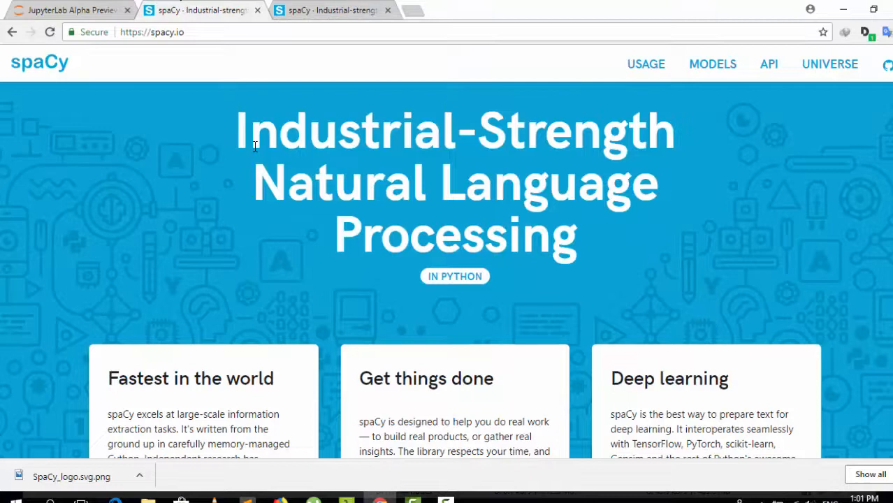
mouse_move(539, 154)
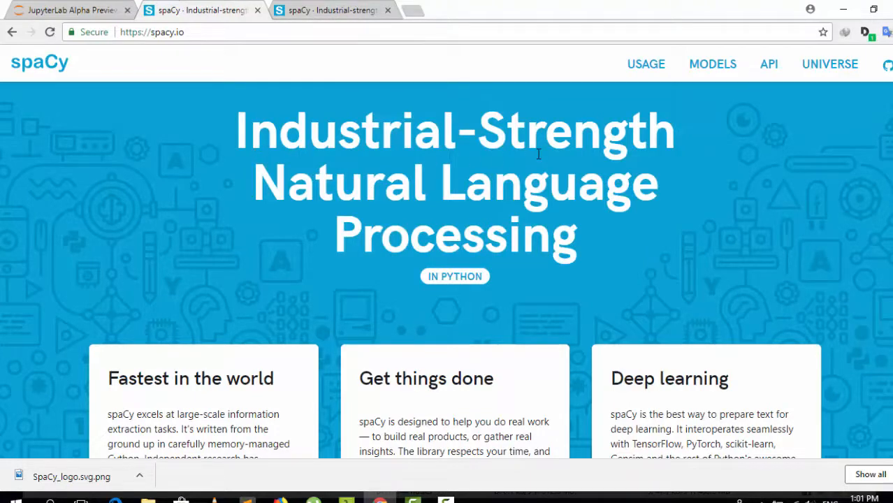
mouse_move(74, 10)
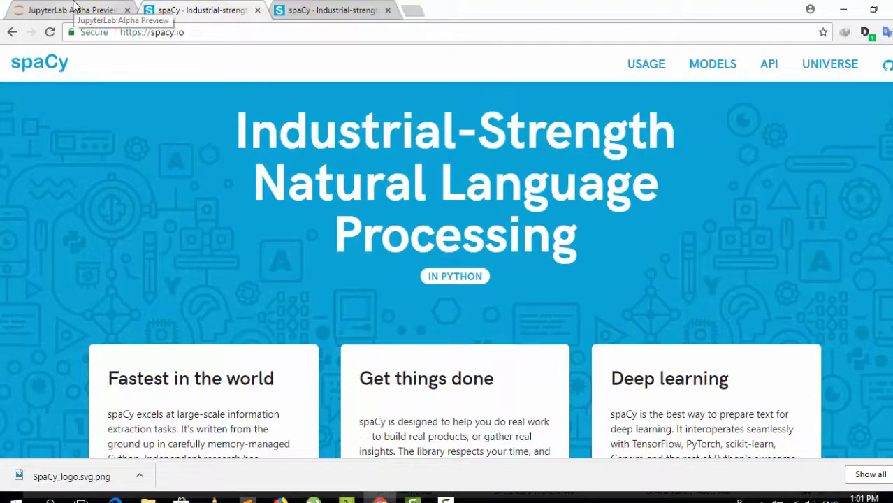
Step: Return to the JupyterLab notebook and scroll down to the 'Installing the Library' sections
left_click(70, 9)
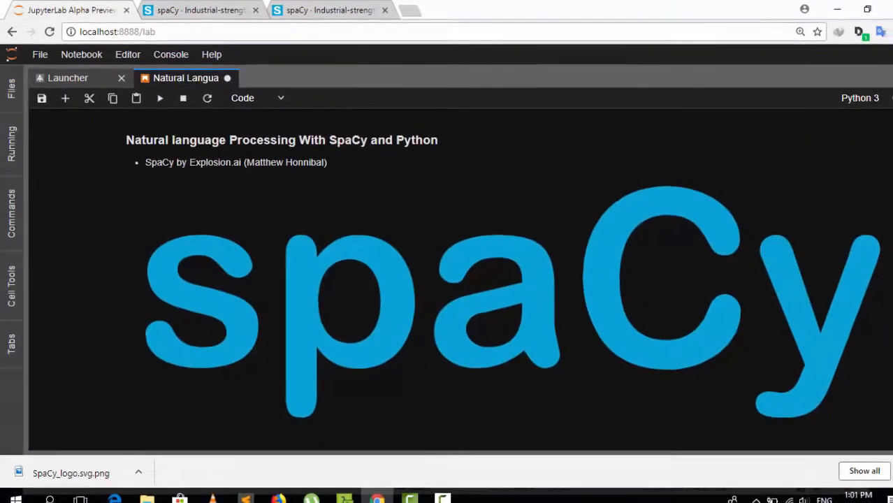
scroll("down", 3)
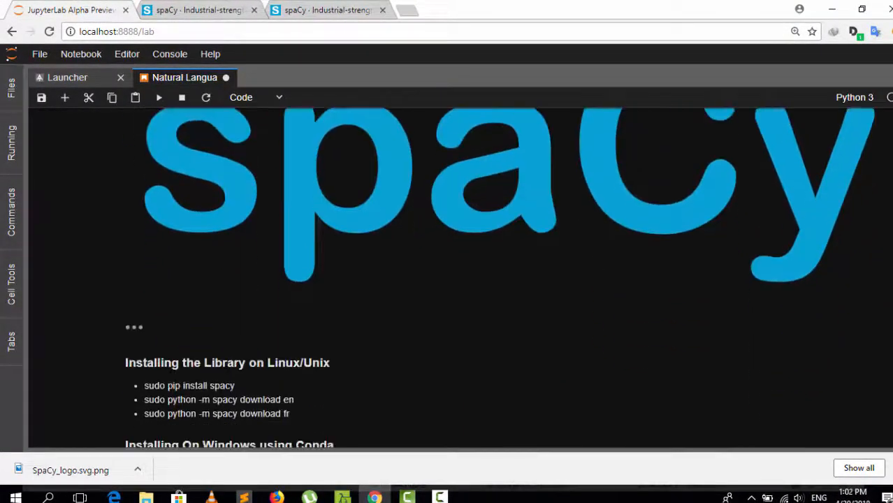
scroll("down", 3)
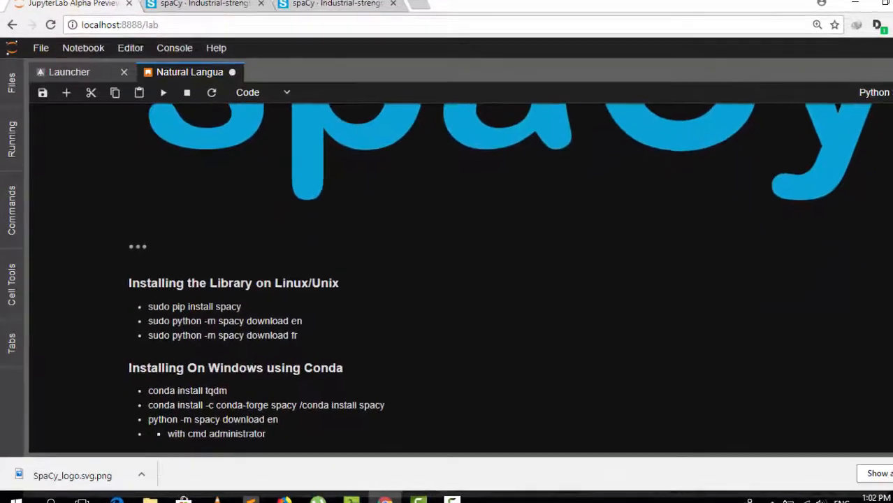
key("F11")
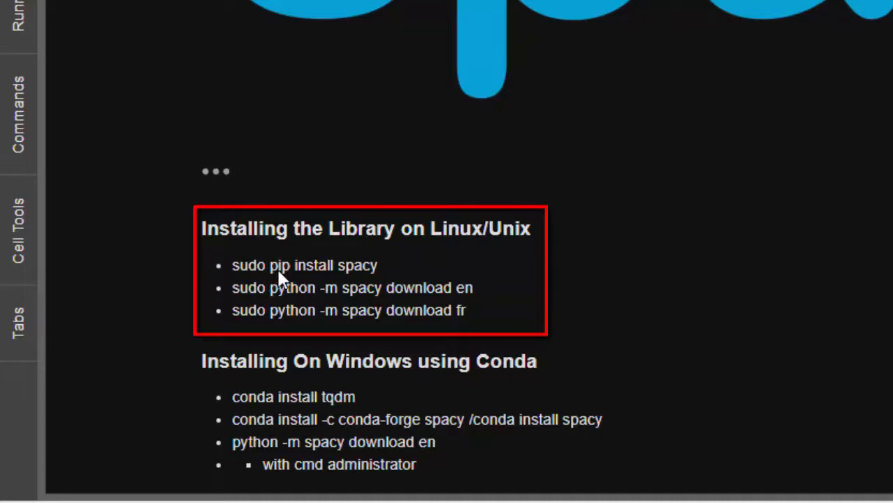
mouse_move(414, 300)
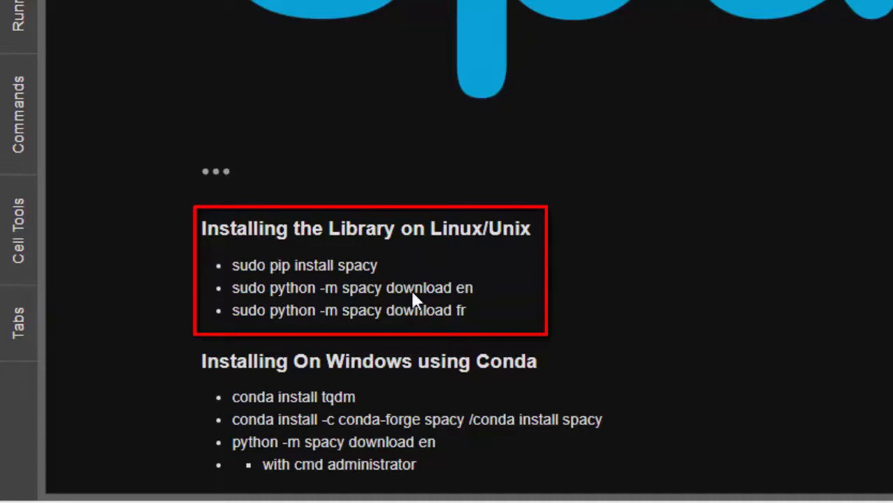
mouse_move(342, 311)
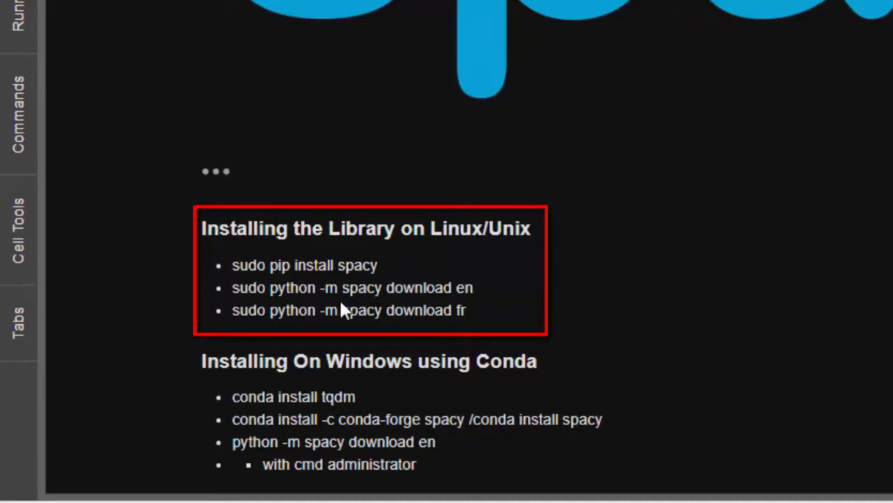
mouse_move(336, 300)
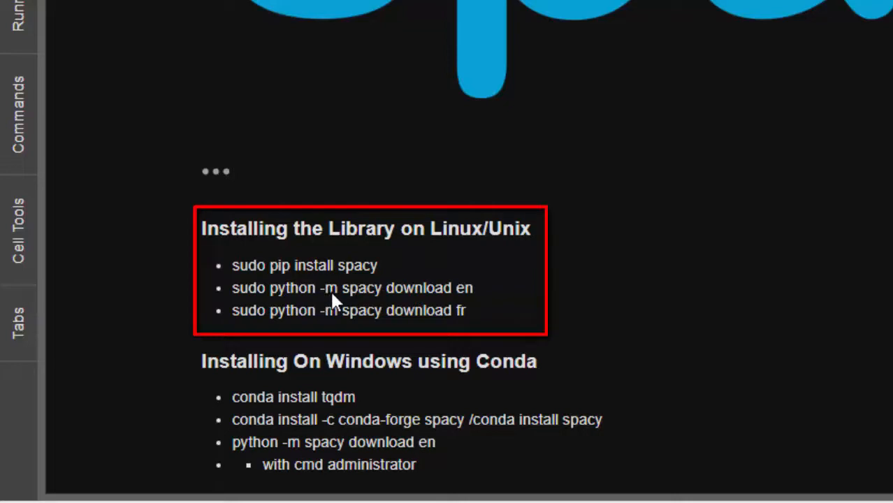
mouse_move(467, 297)
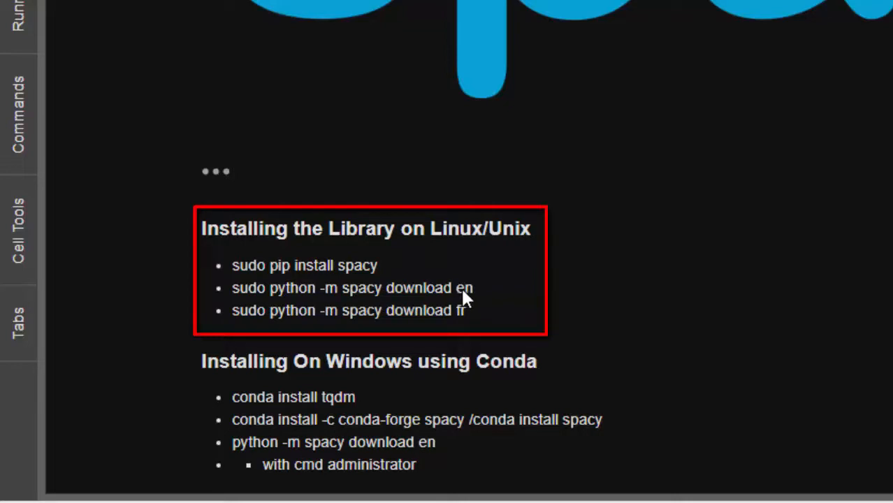
mouse_move(472, 293)
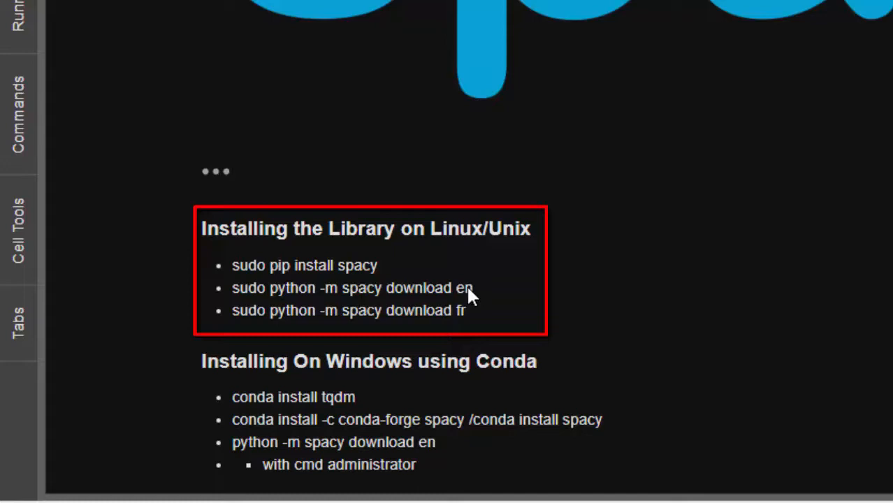
mouse_move(472, 325)
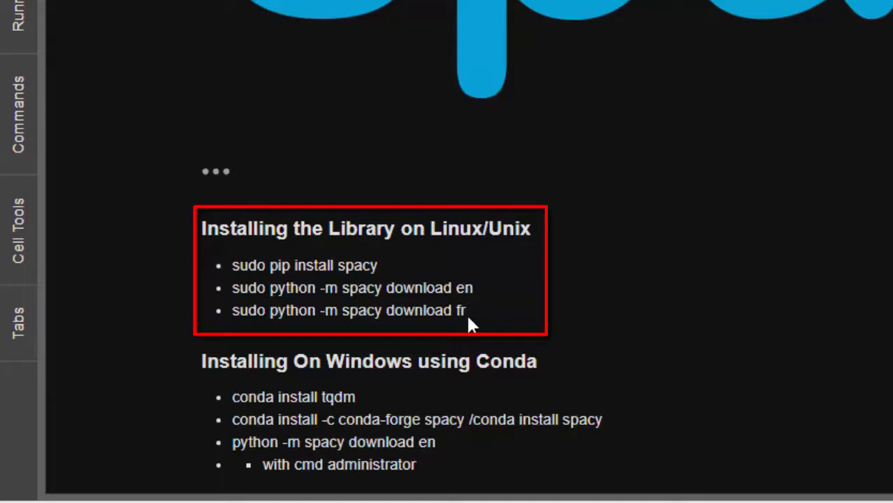
mouse_move(539, 265)
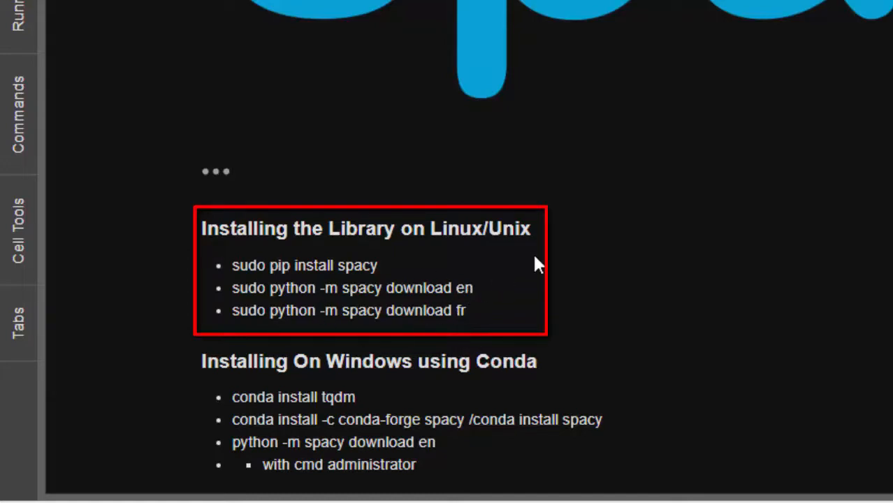
mouse_move(484, 324)
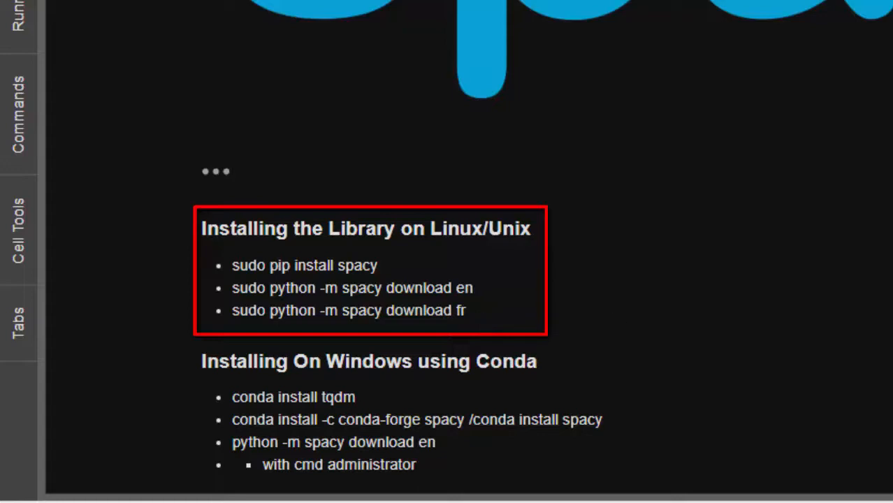
scroll("down", 3)
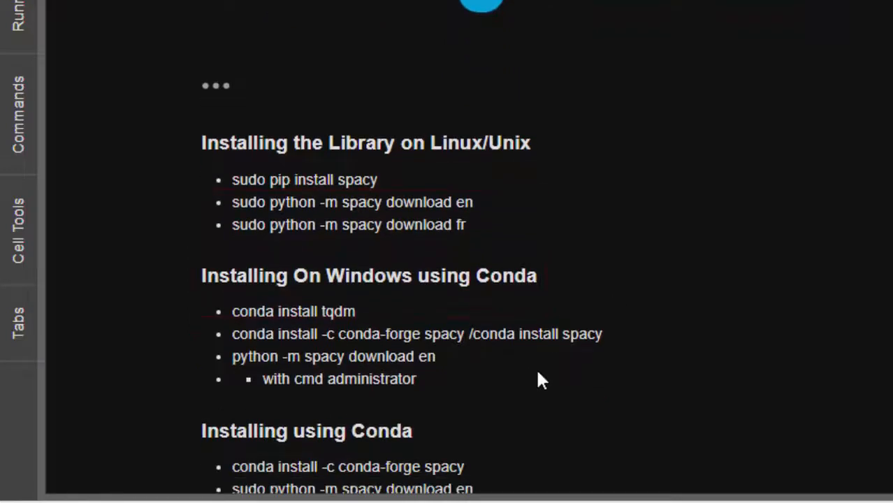
mouse_move(311, 193)
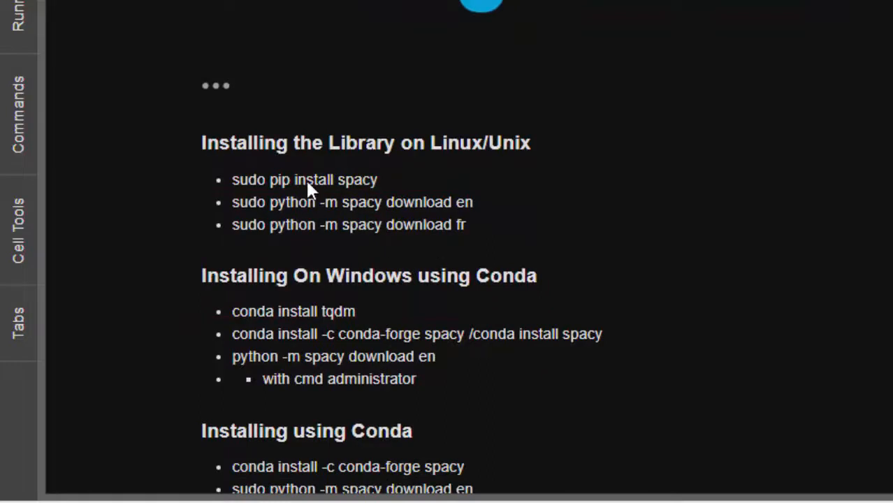
mouse_move(364, 203)
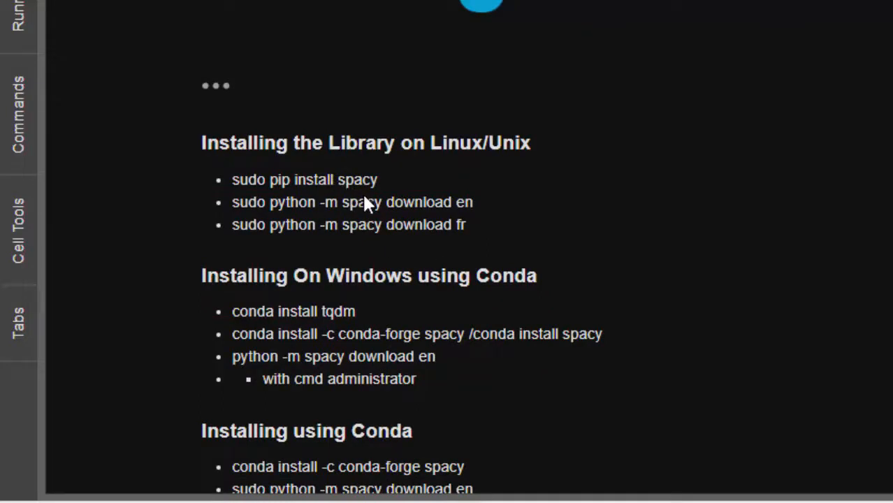
mouse_move(318, 196)
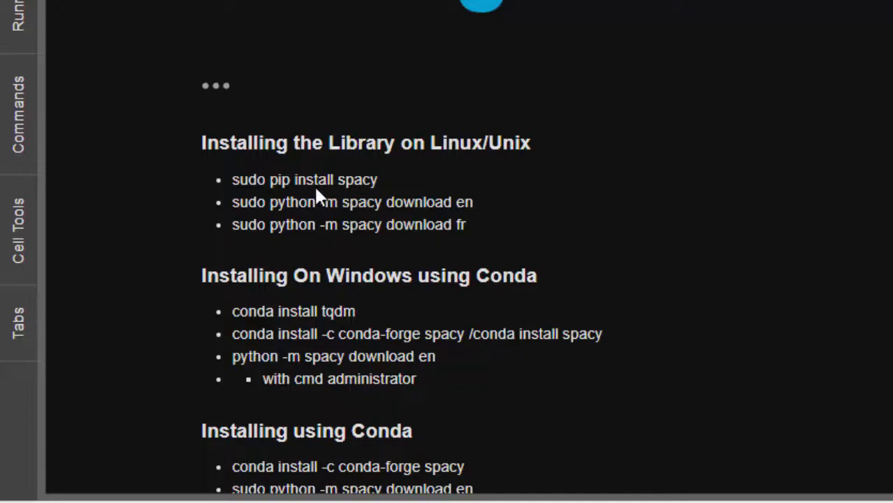
mouse_move(388, 210)
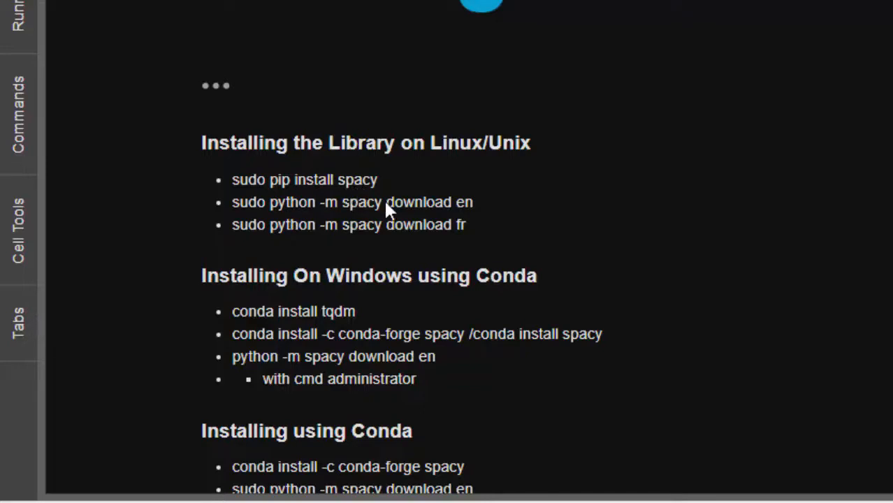
mouse_move(430, 276)
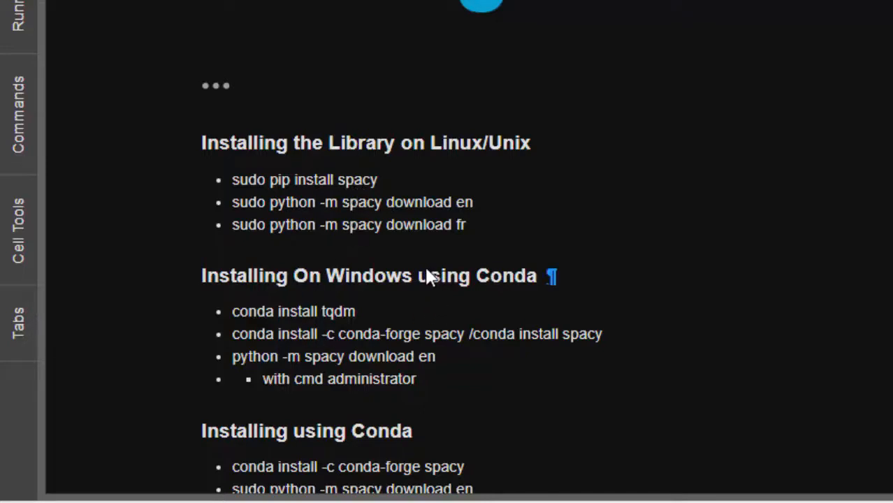
mouse_move(506, 293)
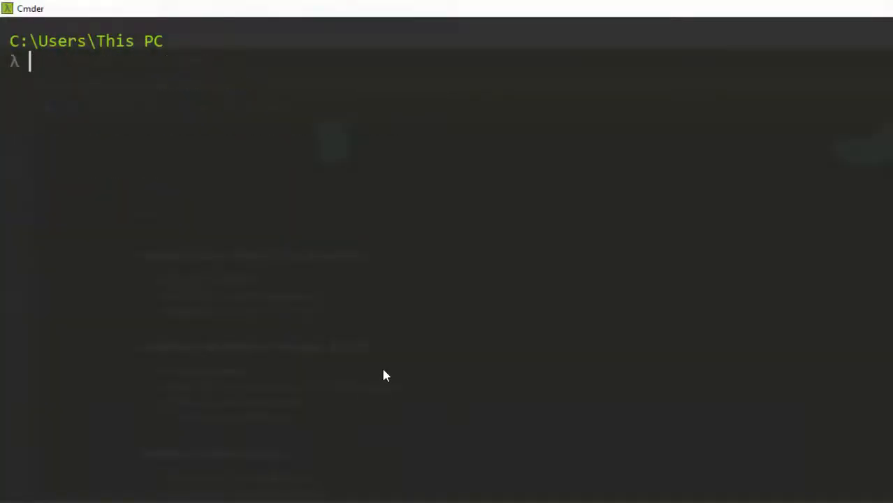
mouse_move(292, 375)
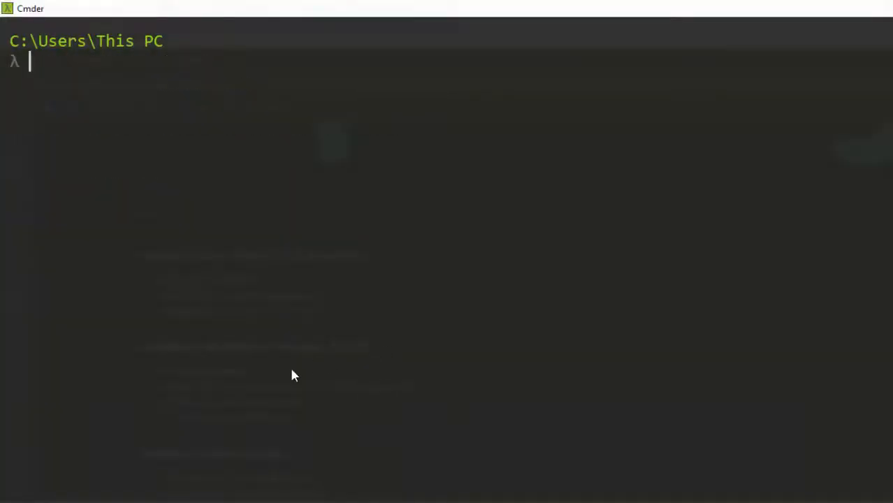
Step: Type the command 'conda install tqdm' at the Cmder prompt
type("cond")
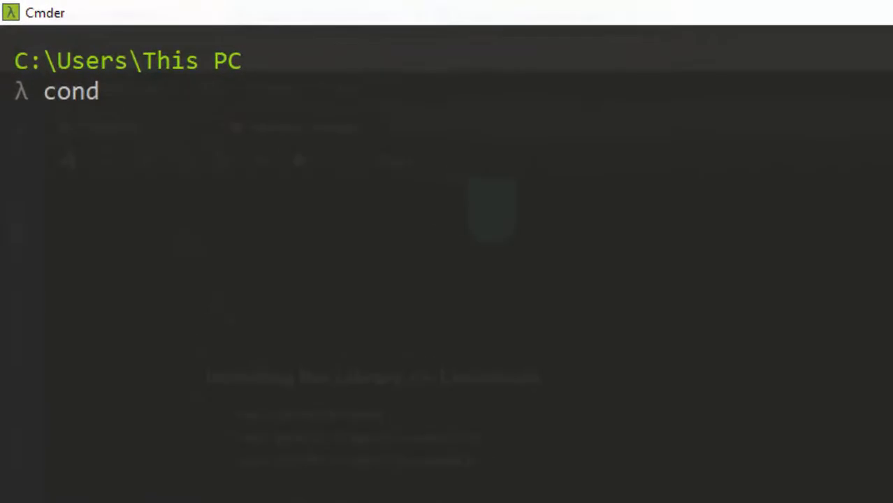
type("a install")
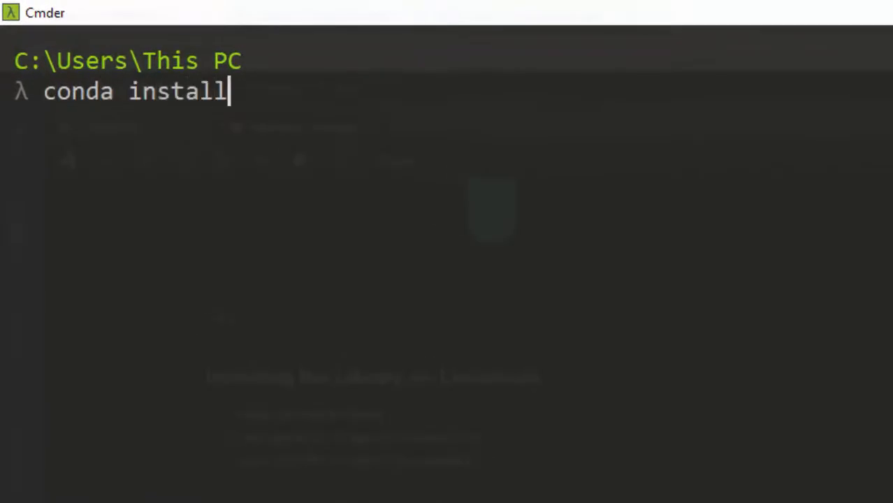
type("tqd")
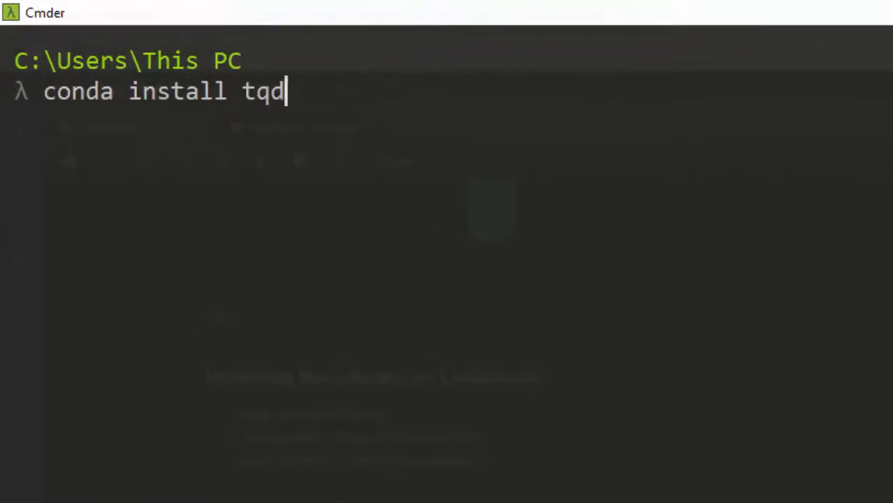
type("m")
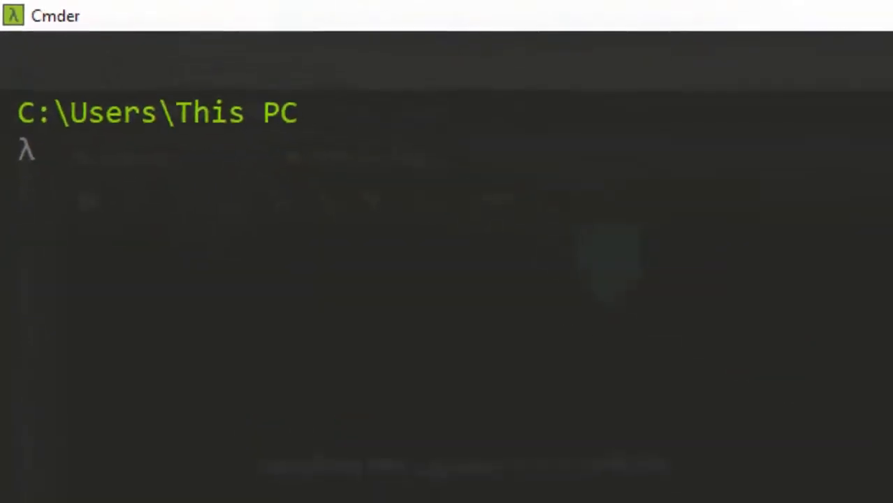
Step: Run 'conda install spacy' in Cmder
type("conda")
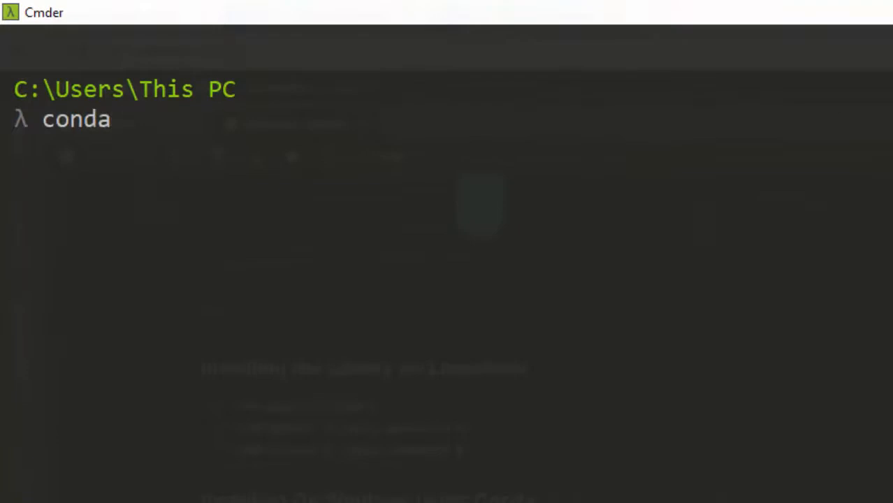
type("install")
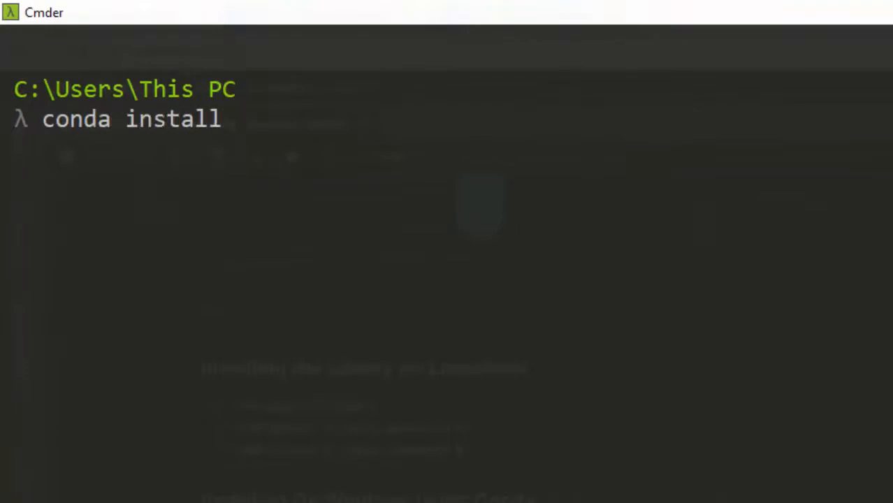
type("spacy")
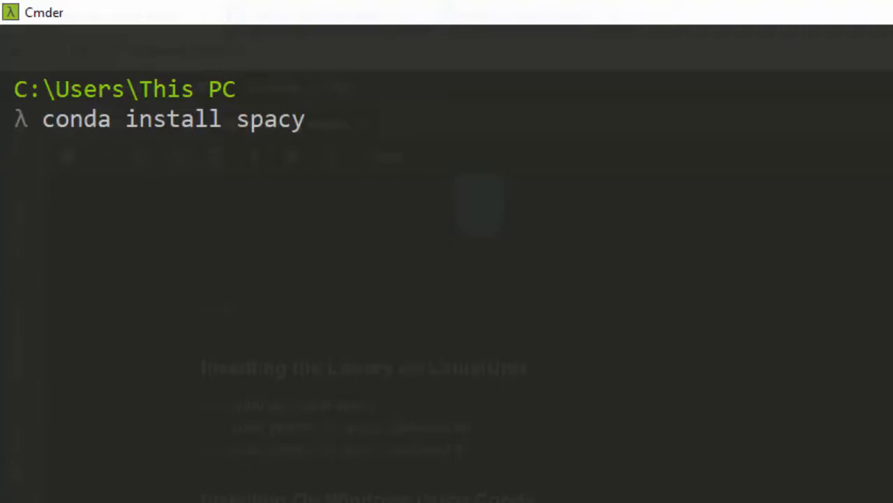
mouse_move(350, 223)
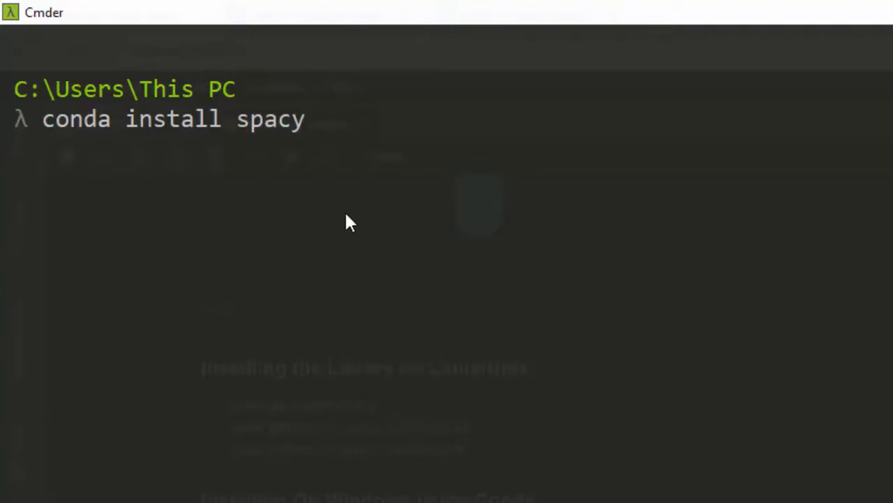
mouse_move(435, 334)
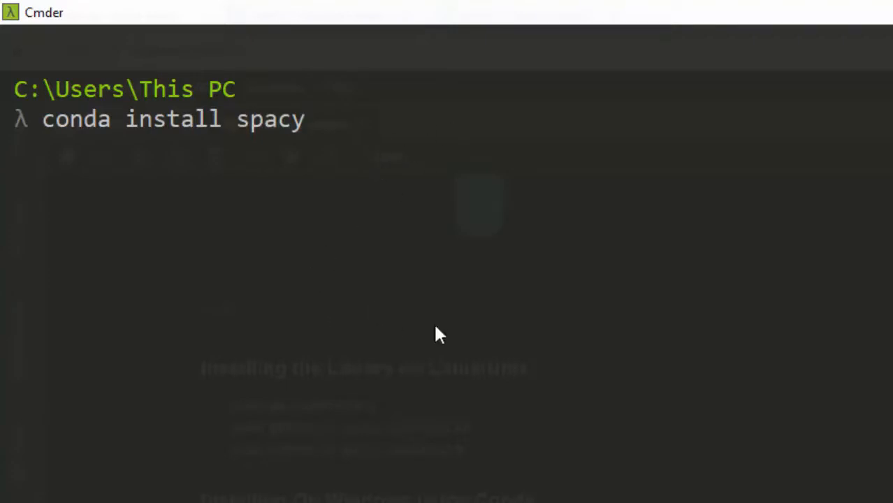
mouse_move(462, 275)
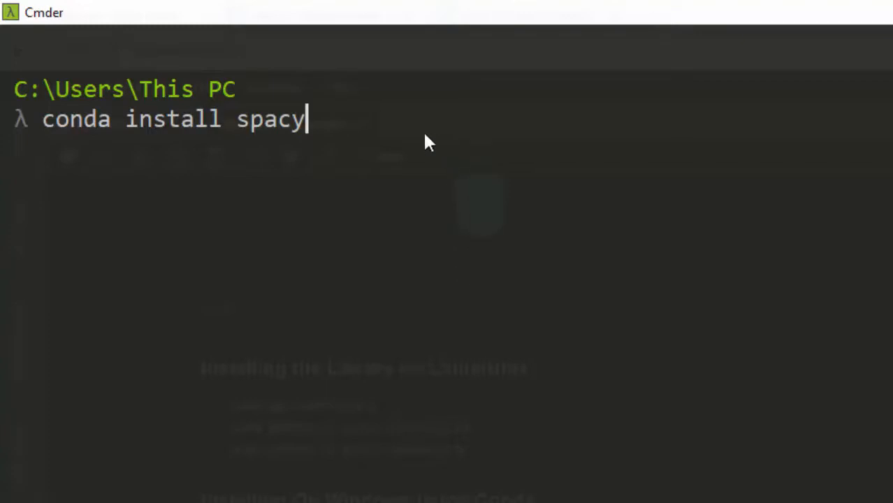
key("Return")
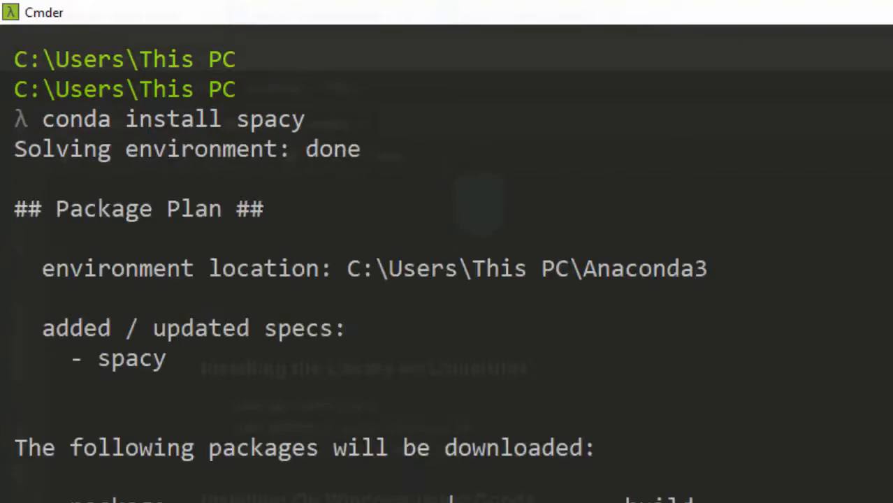
mouse_move(234, 291)
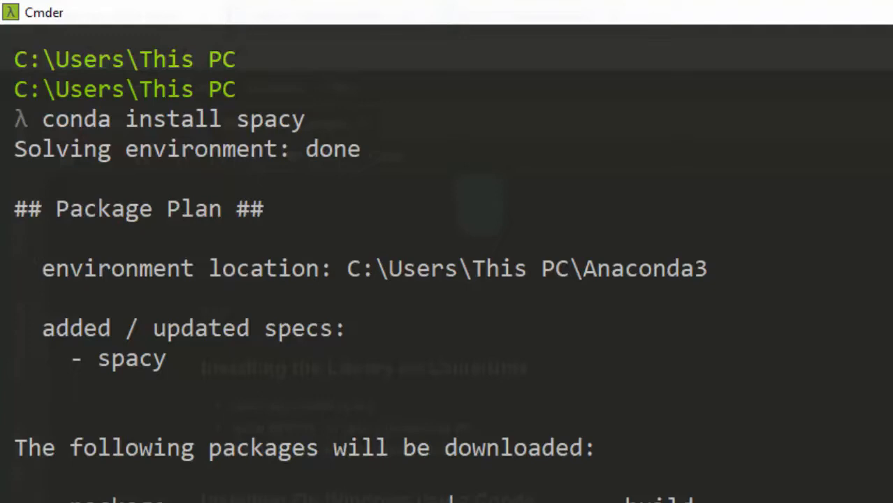
Step: Review the package plan and answer 'y' to install spaCy 2.0.11 and its dependencies
scroll("down", 3)
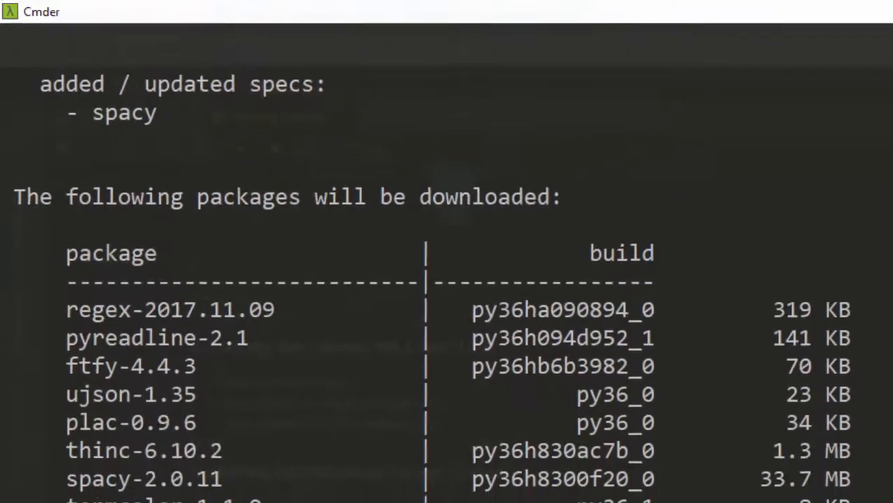
scroll("down", 3)
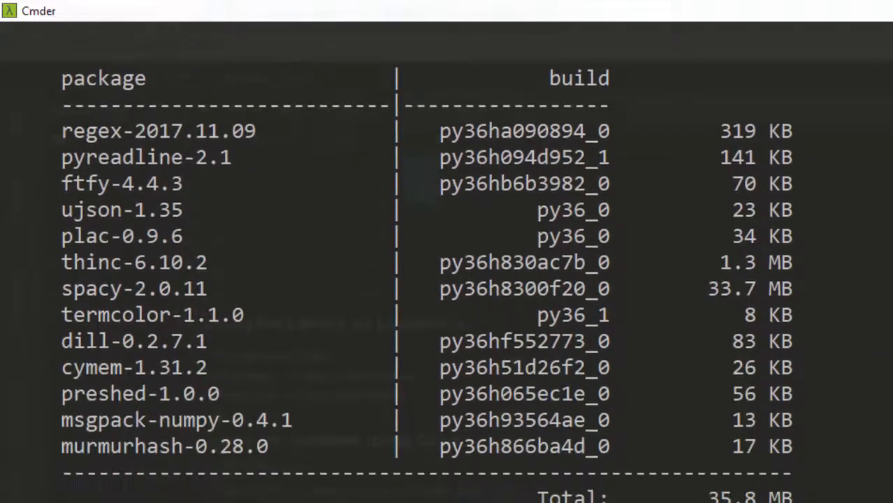
scroll("down", 3)
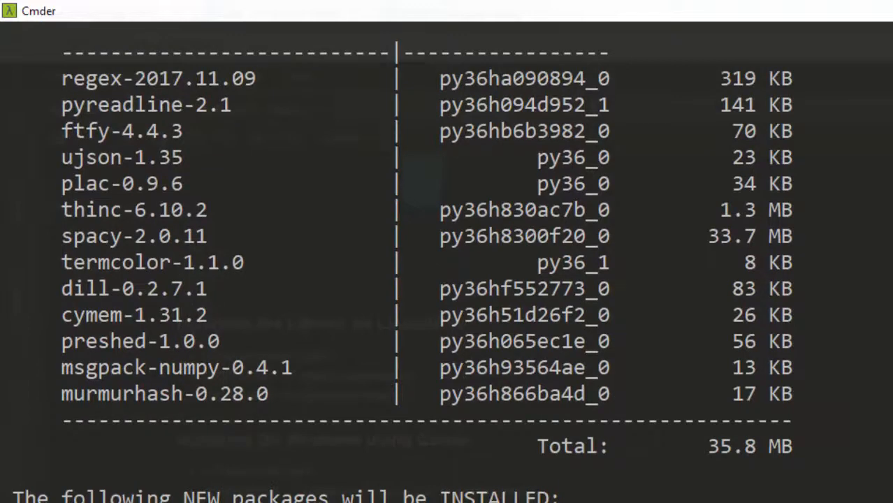
scroll("down", 3)
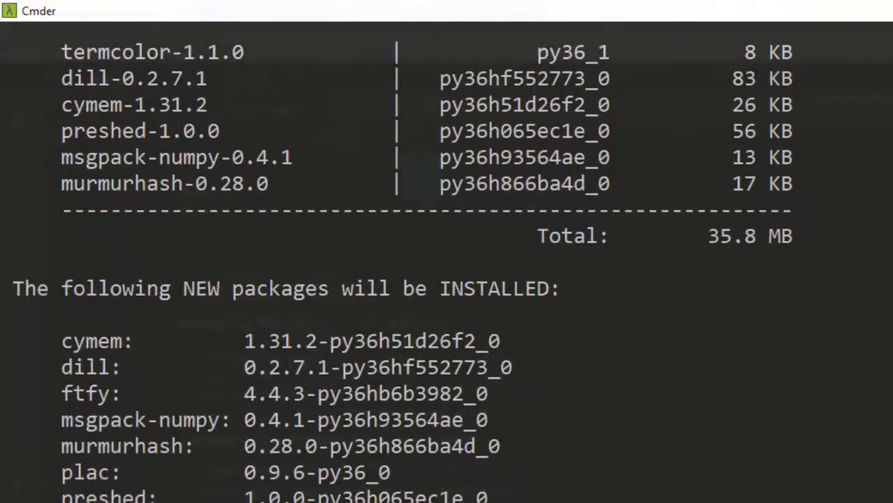
scroll("down", 3)
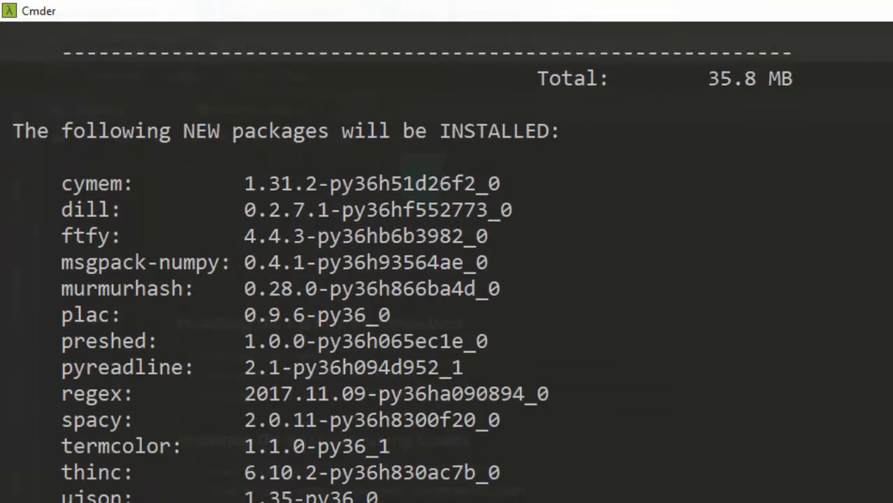
type("y]/n)? y")
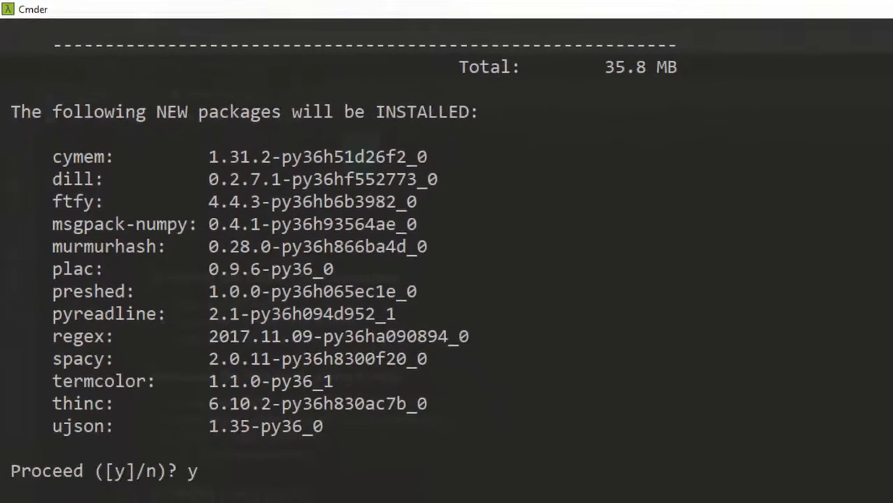
key("Return")
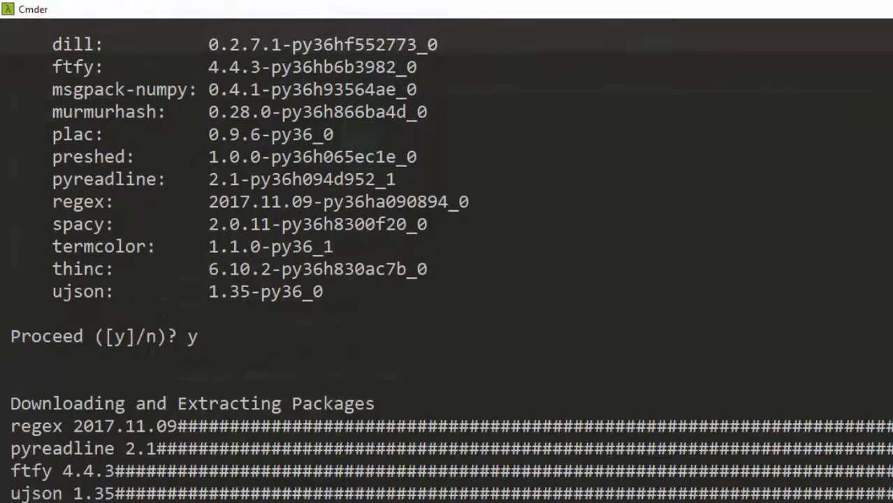
scroll("down", 3)
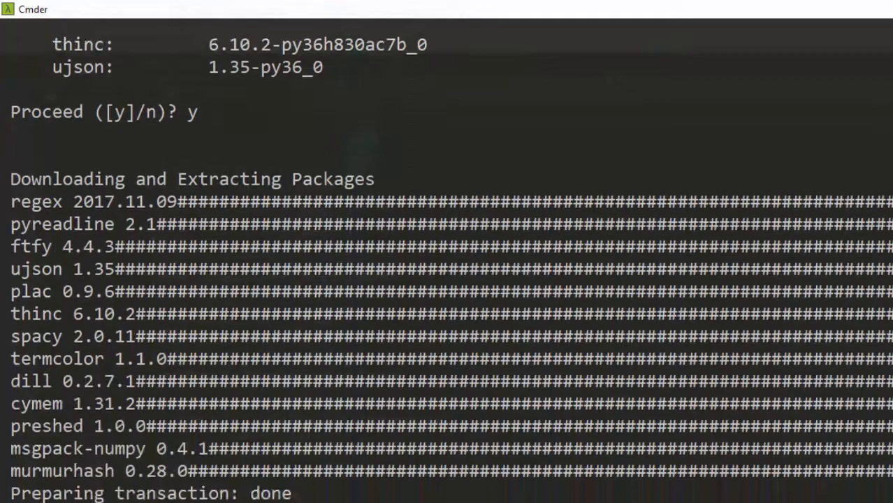
scroll("down", 3)
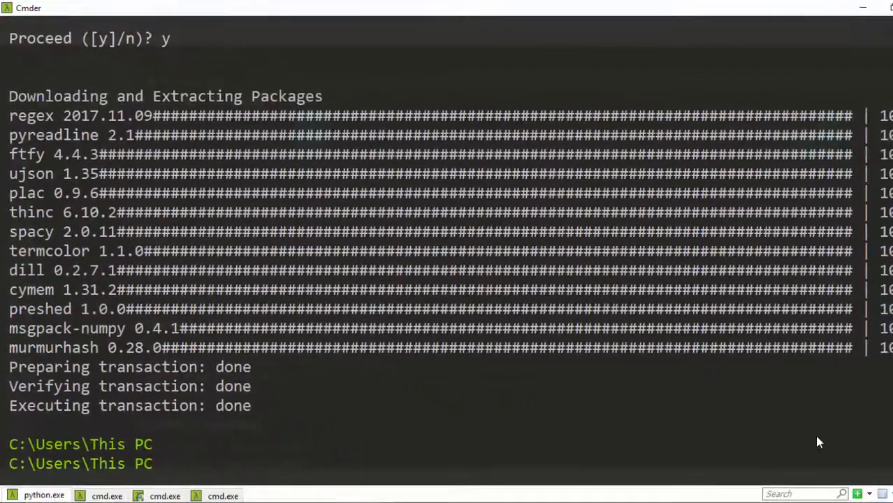
mouse_move(860, 494)
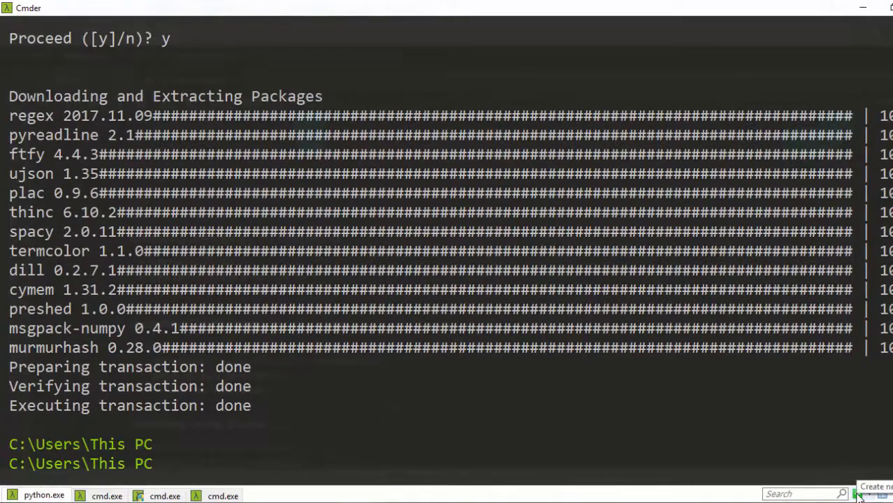
Step: Start a new 'Cmder as Admin' console with Run as administrator enabled
left_click(873, 487)
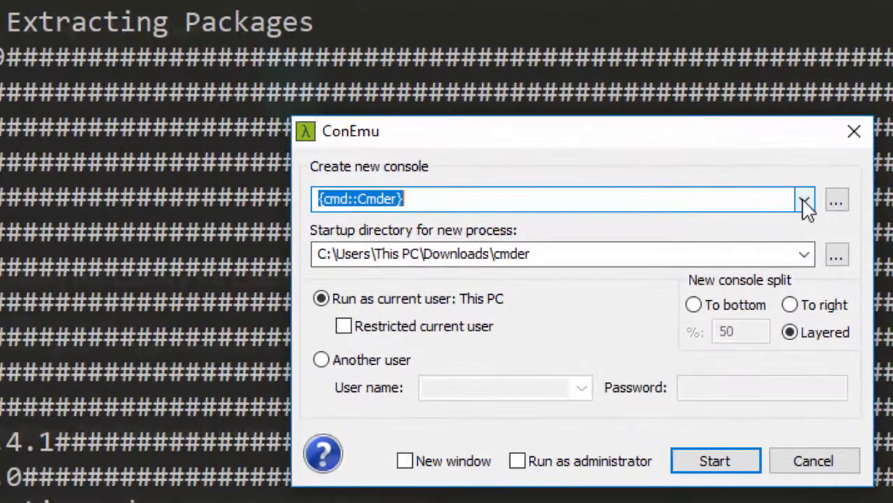
left_click(804, 199)
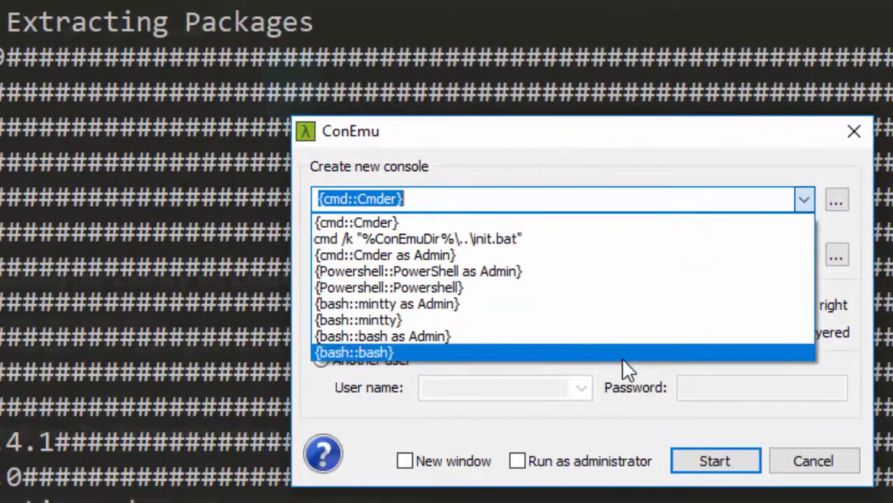
left_click(384, 256)
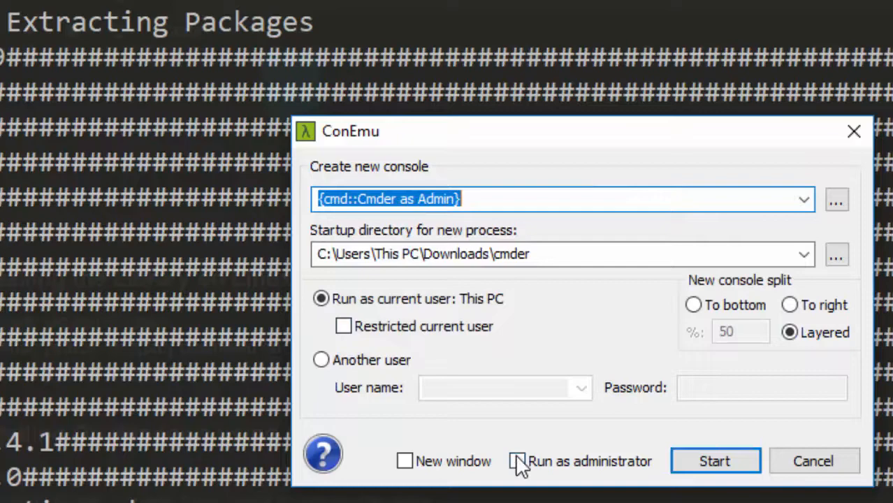
left_click(517, 462)
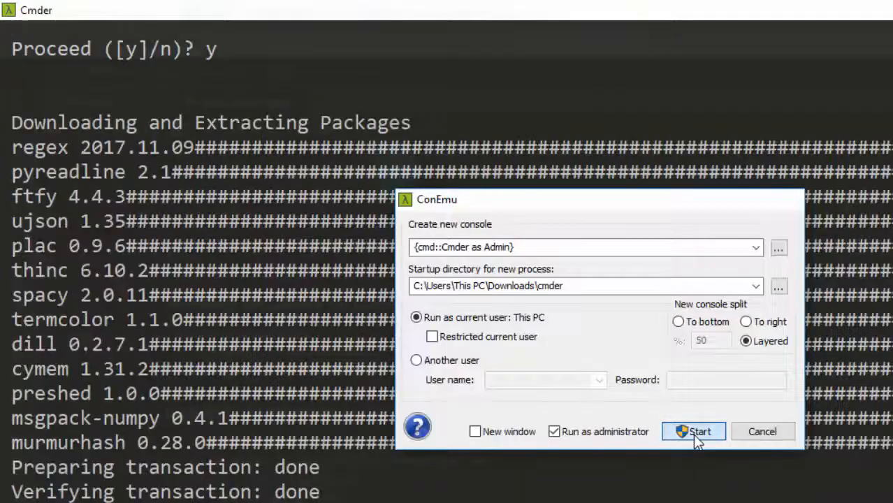
left_click(694, 431)
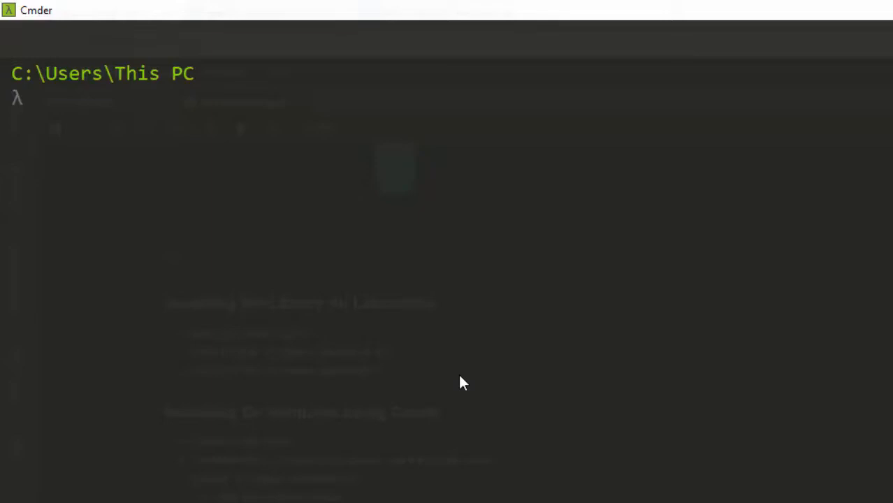
Step: Run 'python -m spacy download fr' to install and link fr-core-news-sm 2.0.0
type("python")
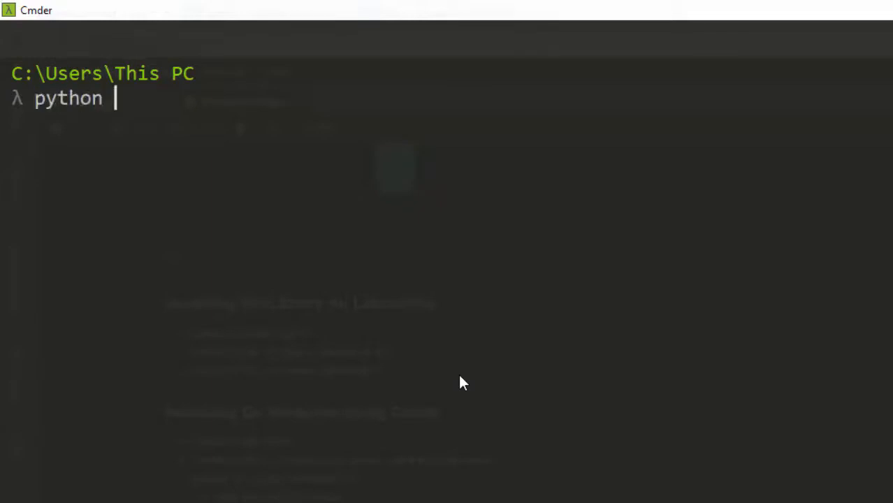
type("-m spa")
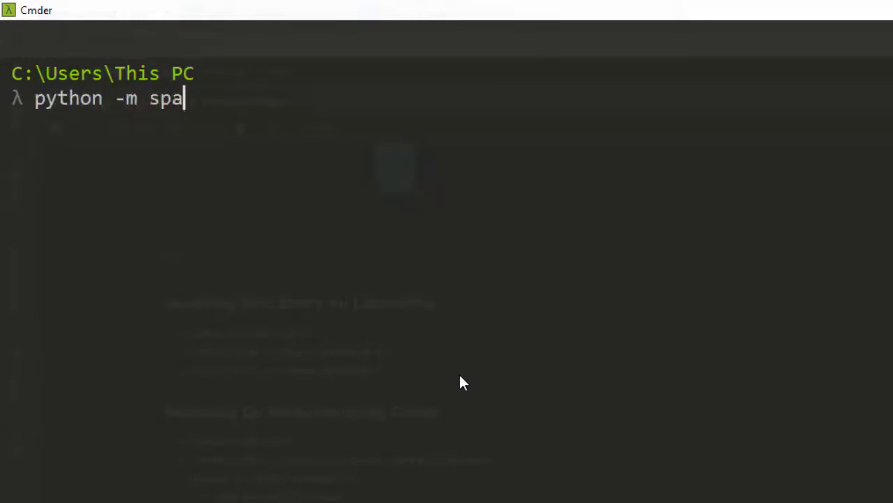
type("cy download en")
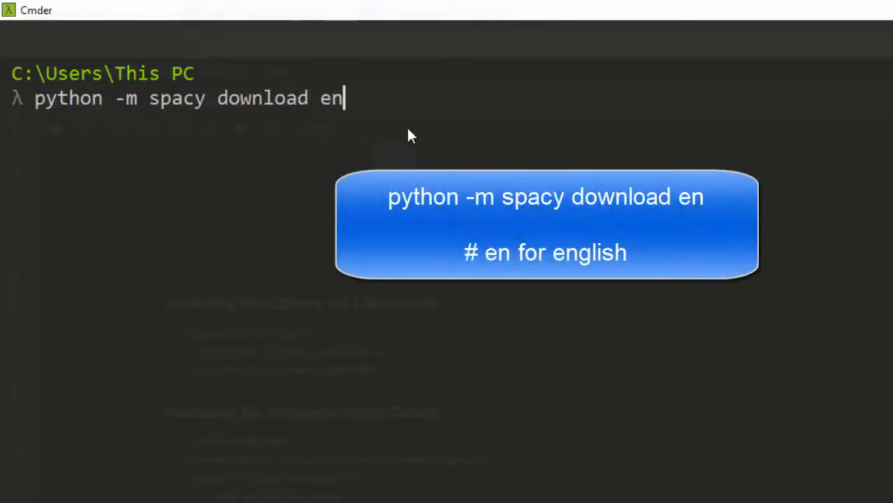
mouse_move(356, 121)
type("fr")
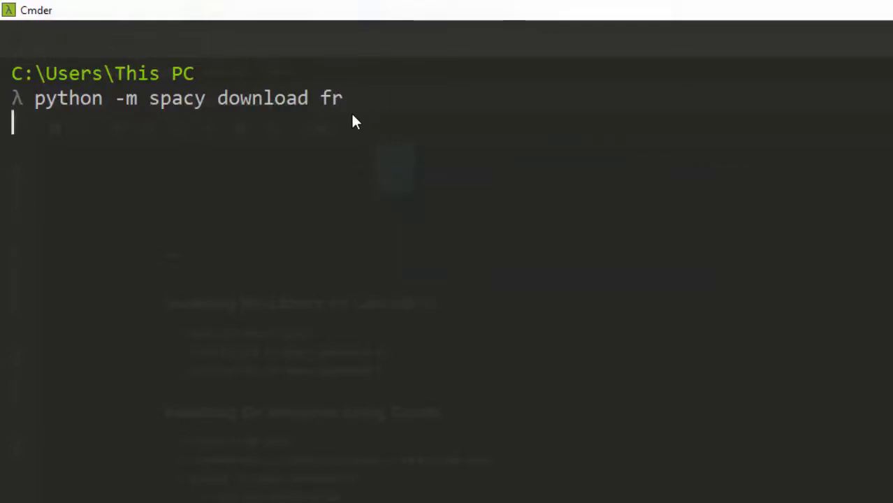
key("Return")
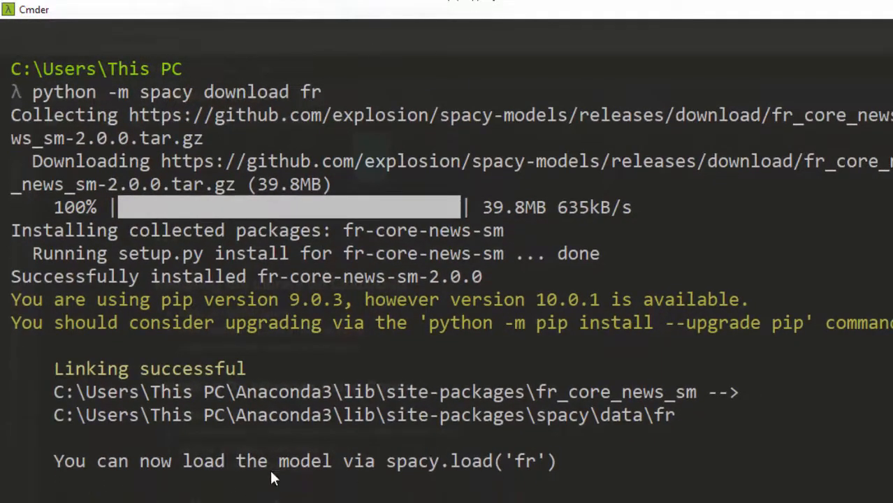
mouse_move(500, 479)
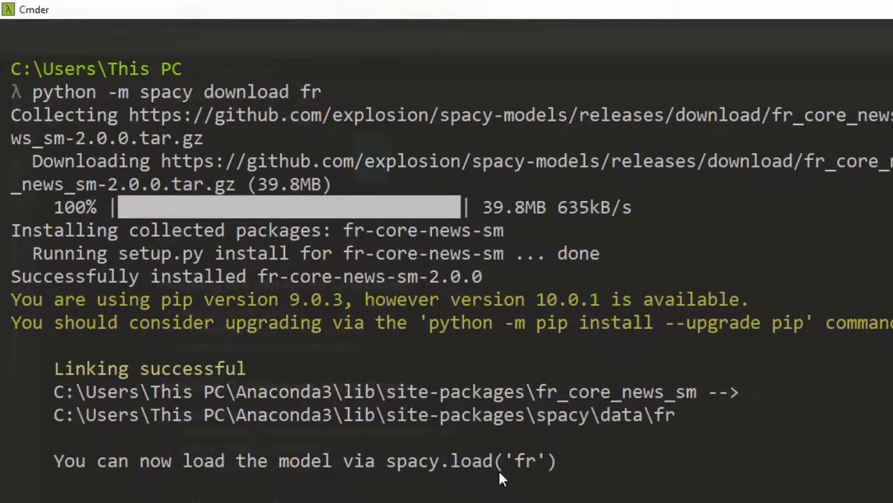
Step: Start the Python interpreter and import spacy
type("pyt")
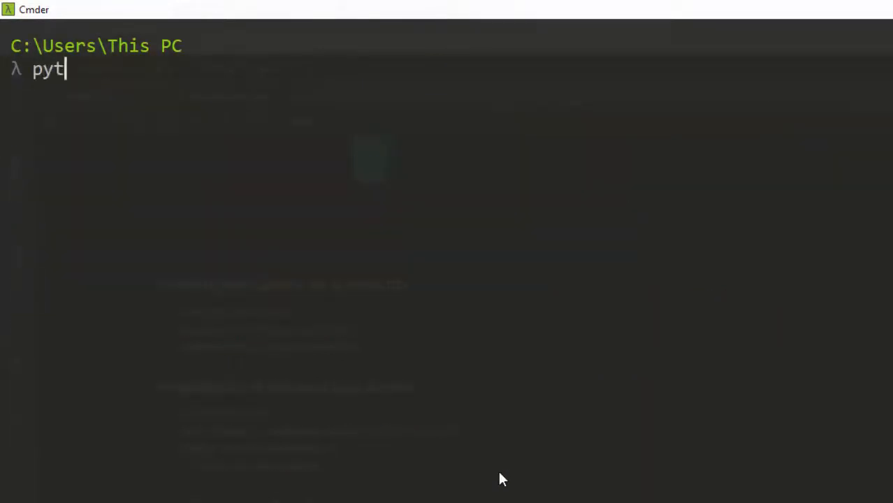
type("hon")
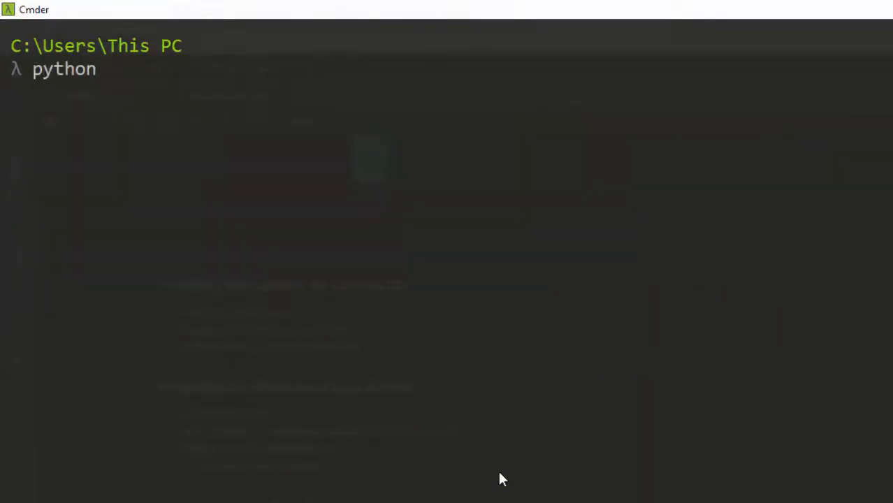
key("Return")
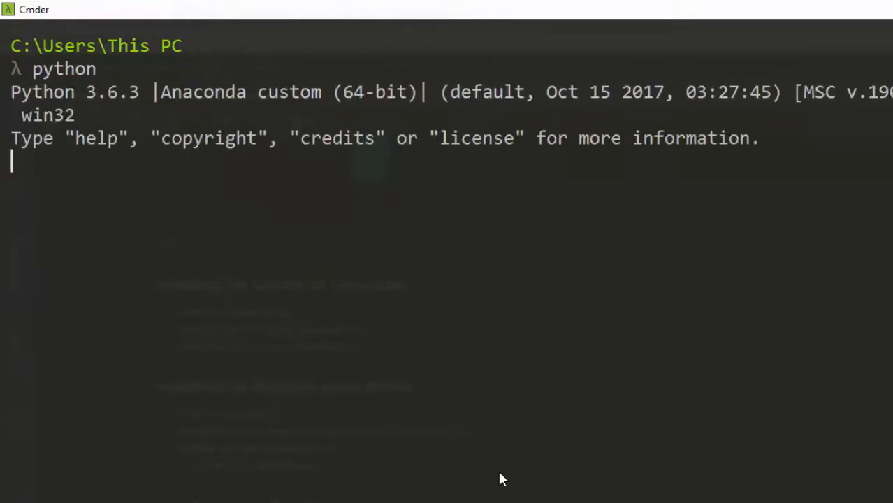
type("import spac")
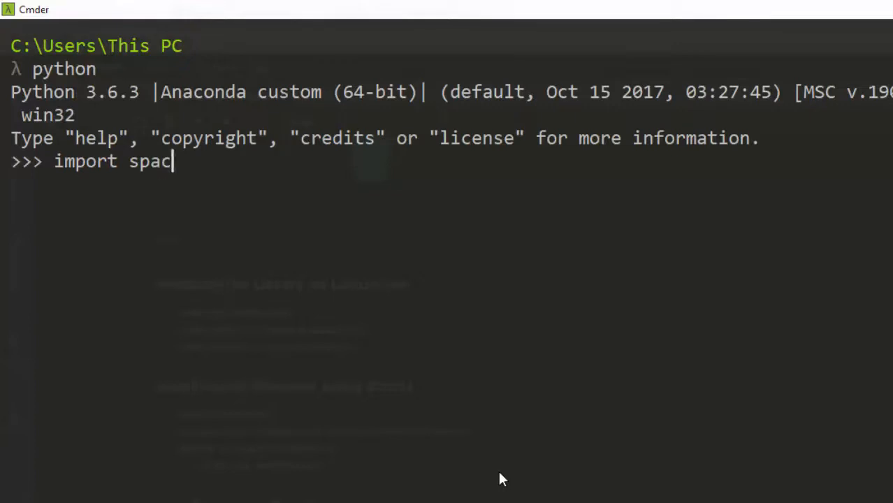
key("Return")
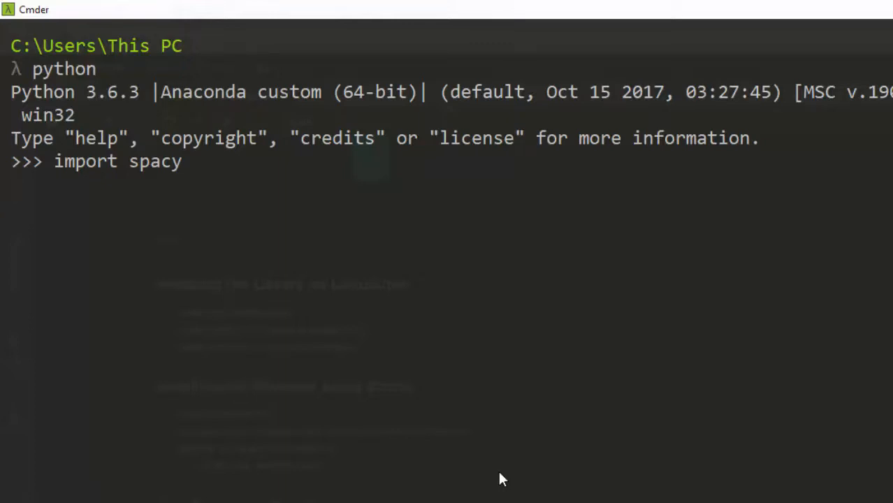
key("Return")
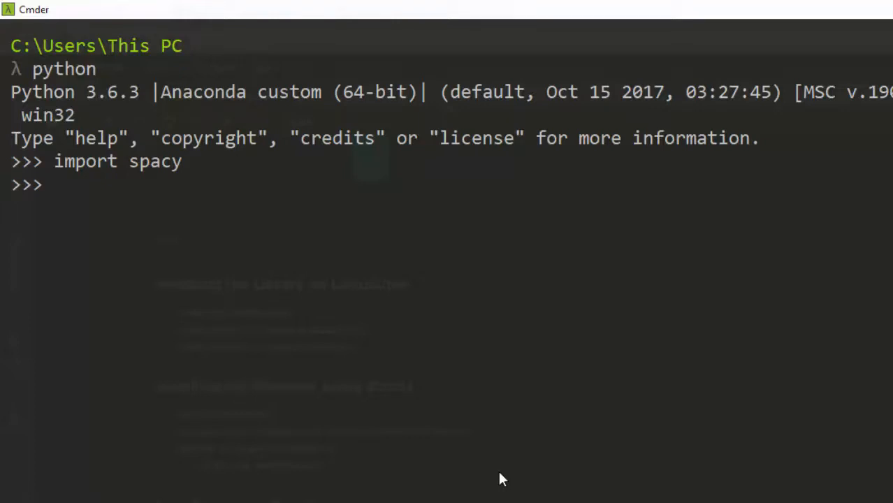
Step: Load the English model with nlp = spacy.load('en')
type("n")
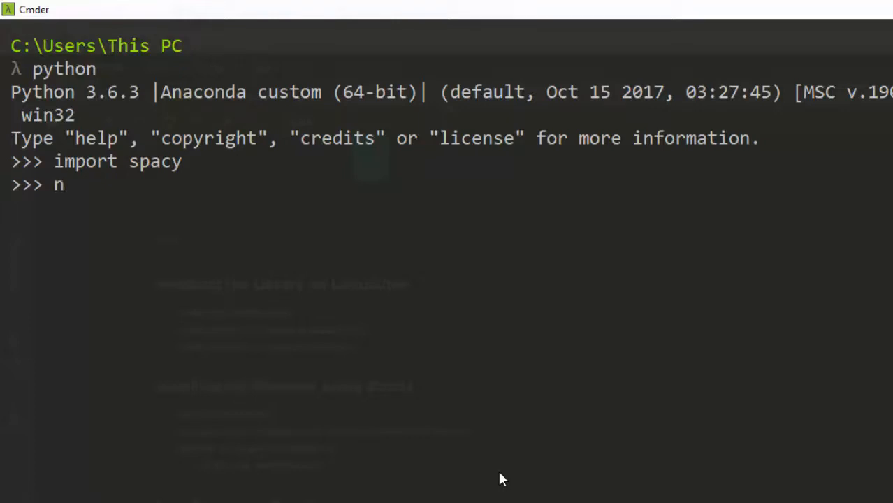
type("lp = s")
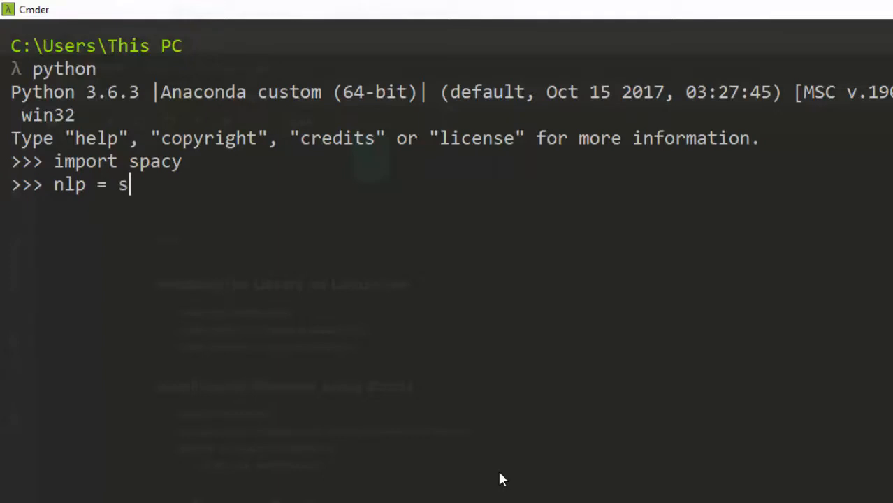
type("pacy.loa")
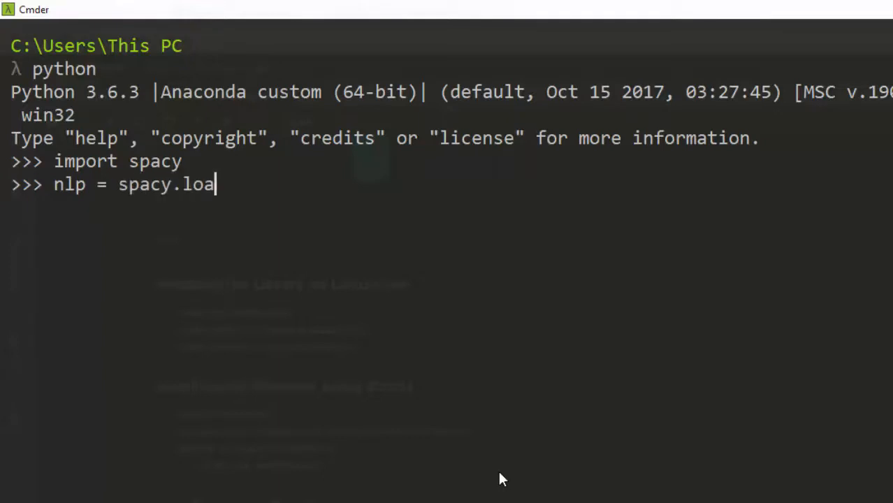
type("d('en")
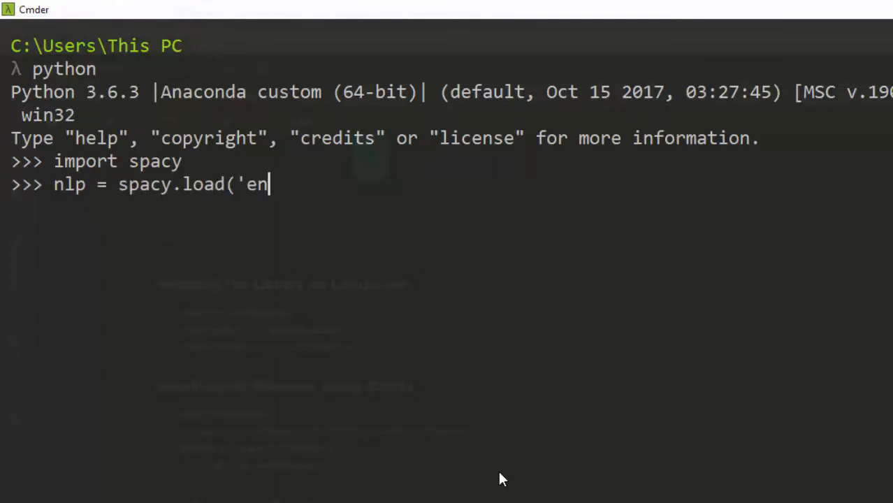
key("Return")
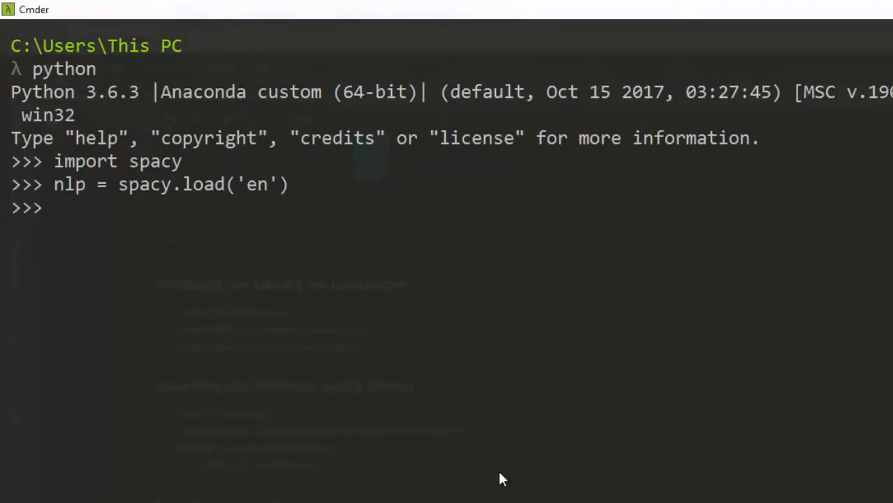
Step: Enter doc = nlp(u"Hello world this is nlp in spacy") and start typing doc
type("doc")
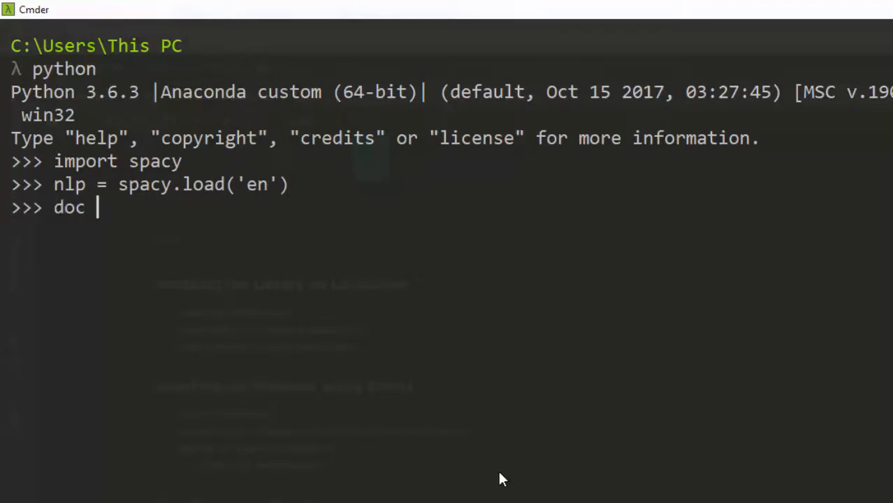
type("= nlp(")
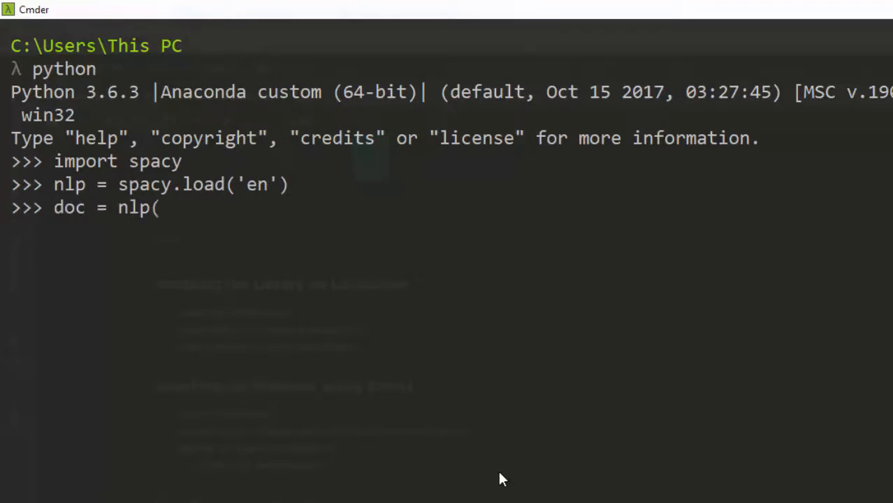
type(")")
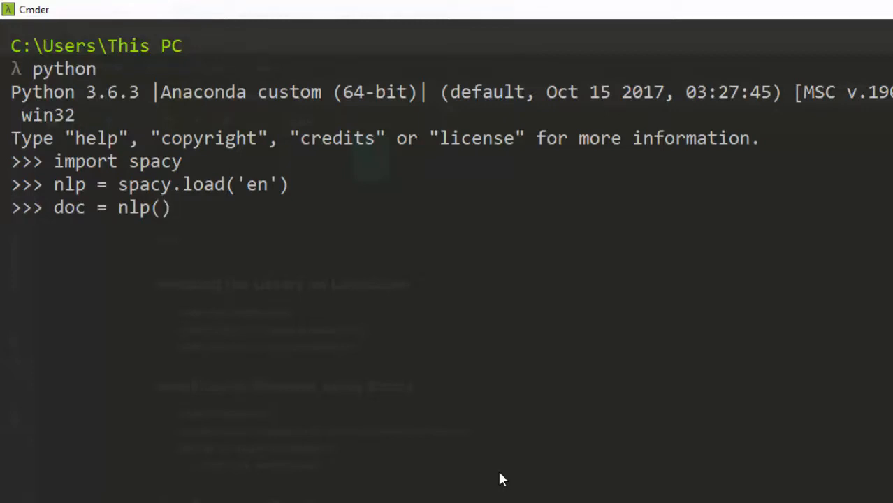
type("u\"")
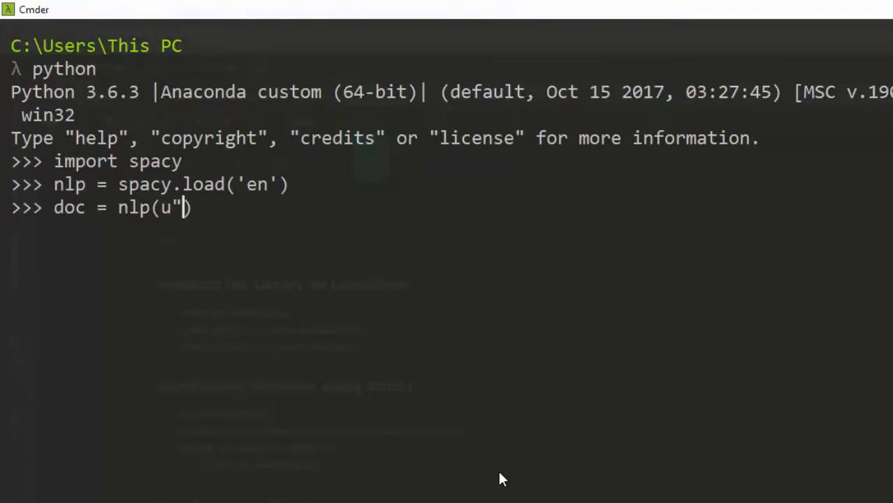
type("Hello")
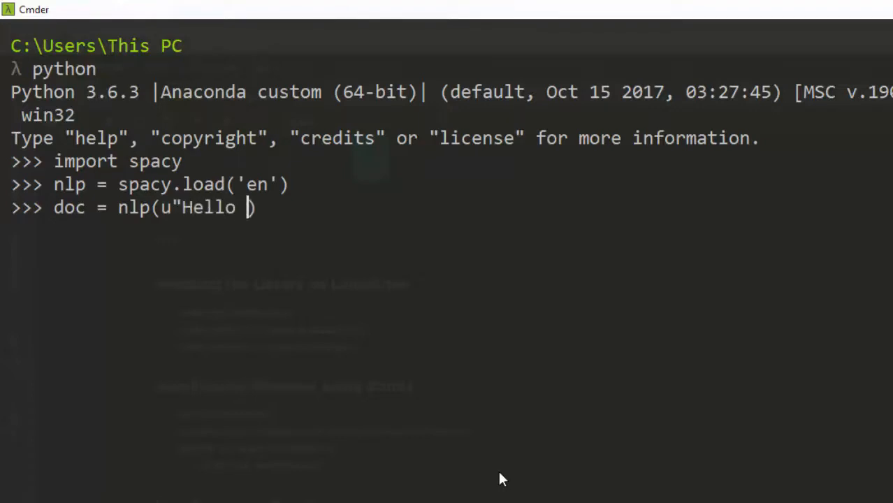
type("world this is")
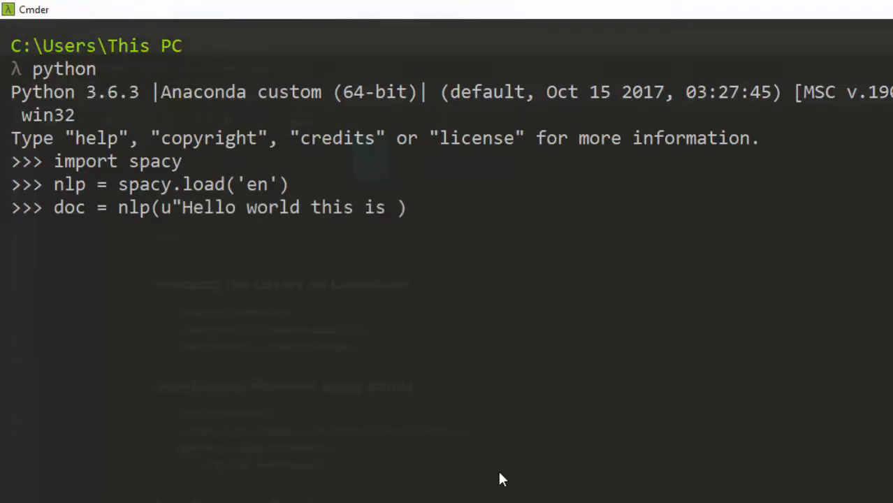
type("nlp in")
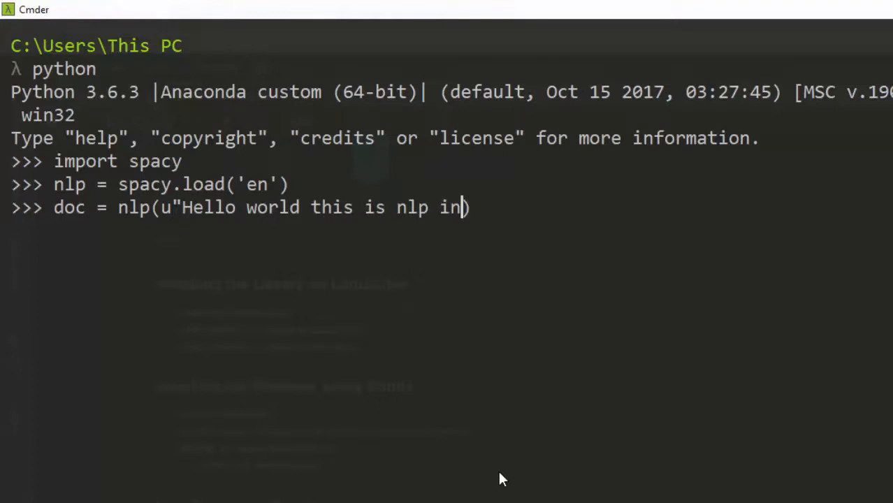
type("spacy")
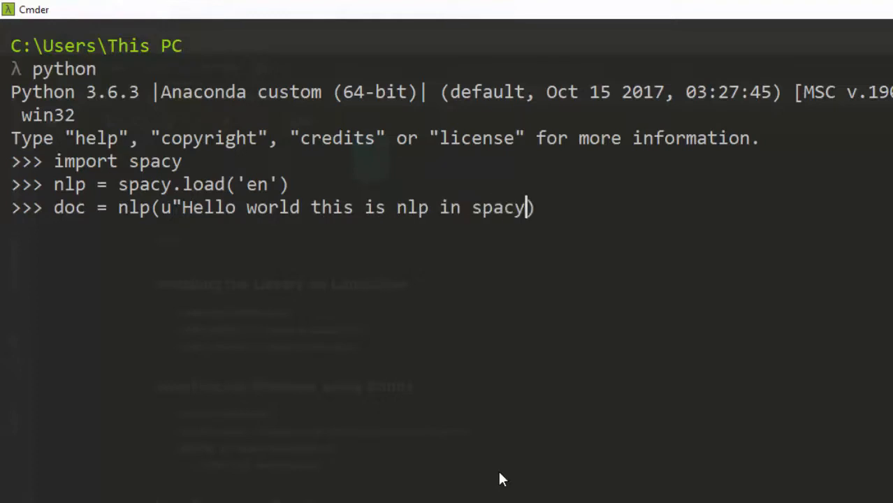
type("\"")
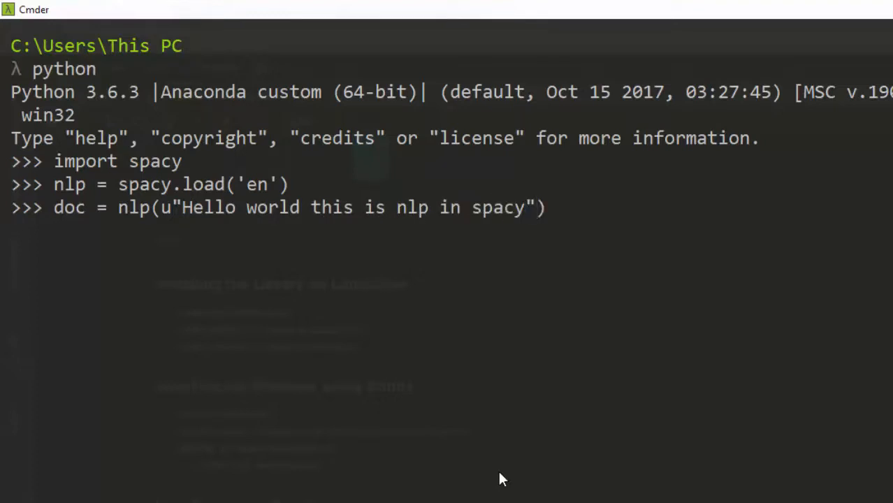
type("doc.")
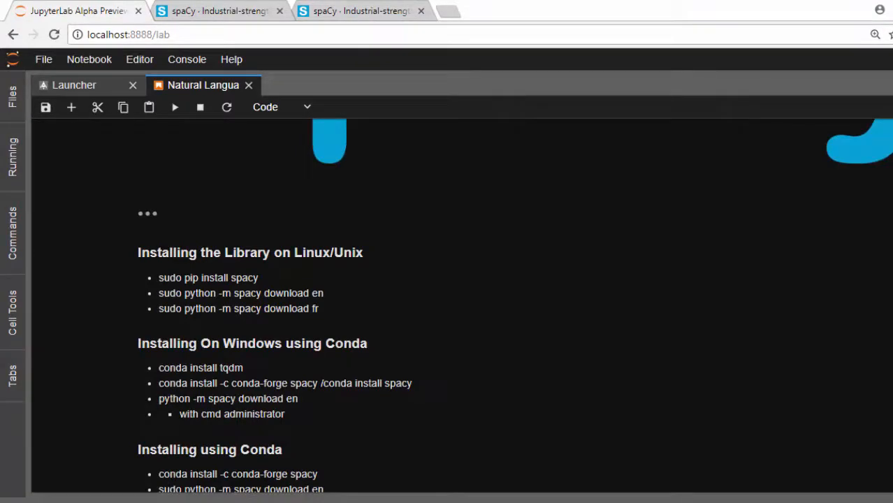
scroll("down", 3)
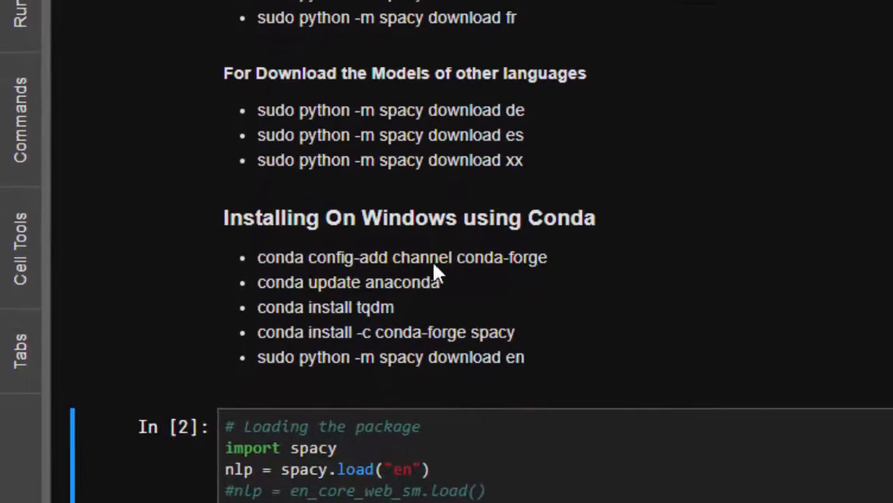
mouse_move(378, 269)
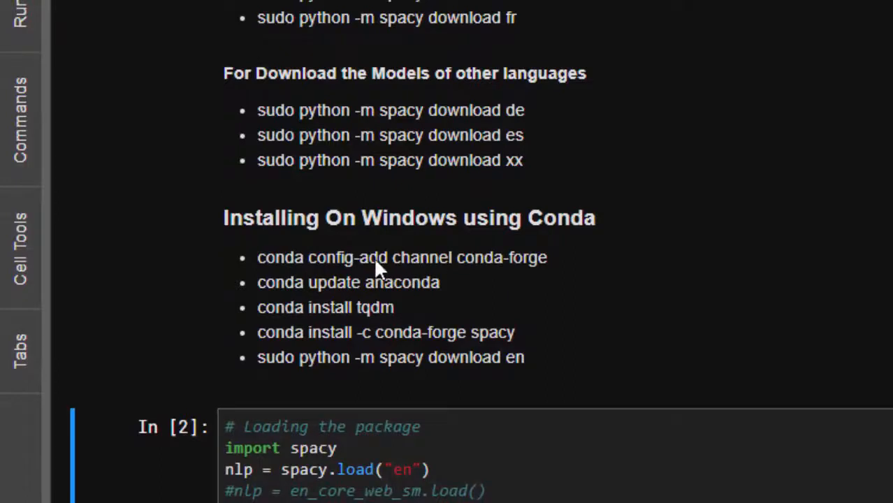
mouse_move(420, 314)
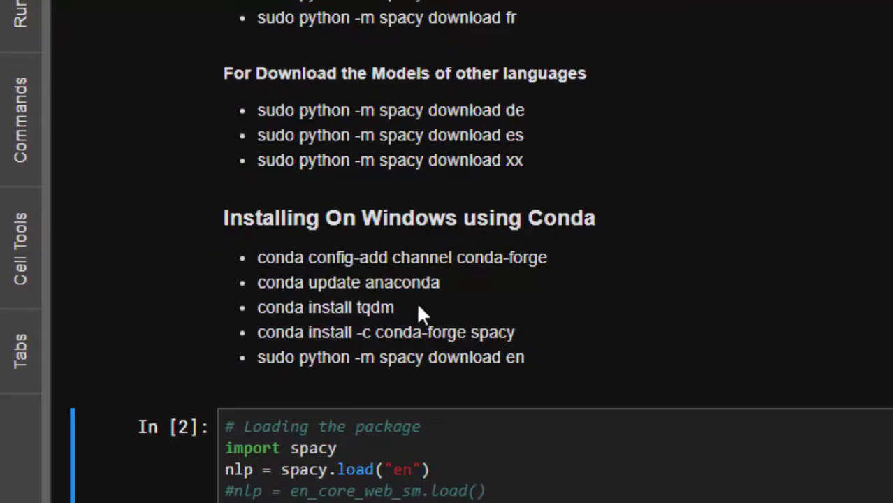
mouse_move(286, 322)
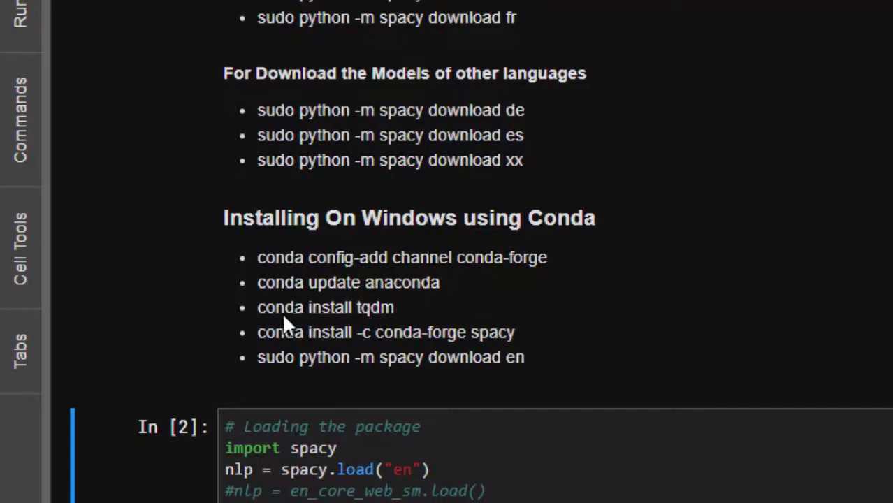
mouse_move(639, 279)
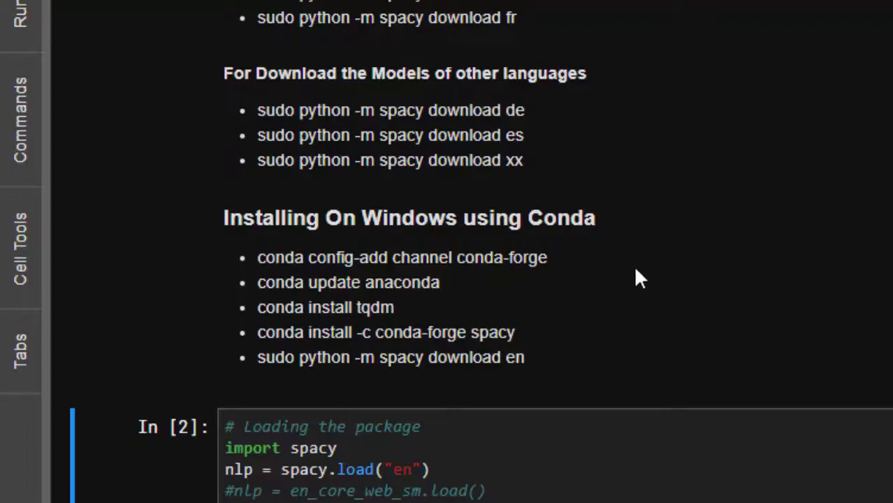